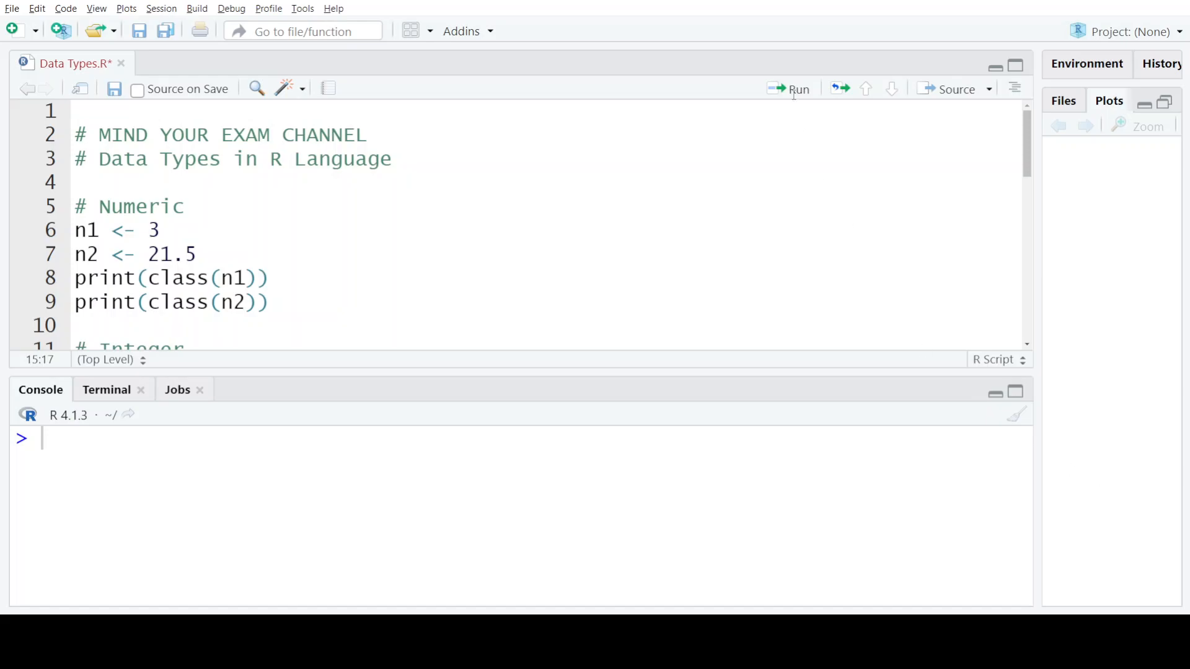
- Highlight the title comment and the Numeric assignments of n1 (21.5) and n2
left_click(99, 159)
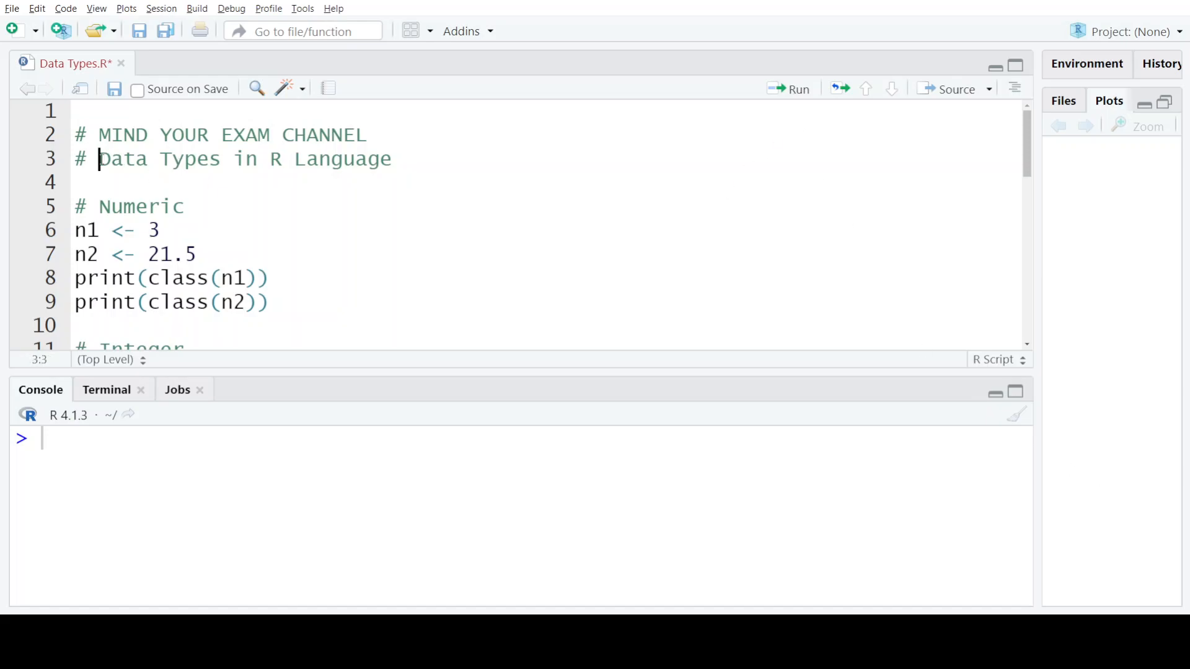
left_click_drag(100, 159, 393, 159)
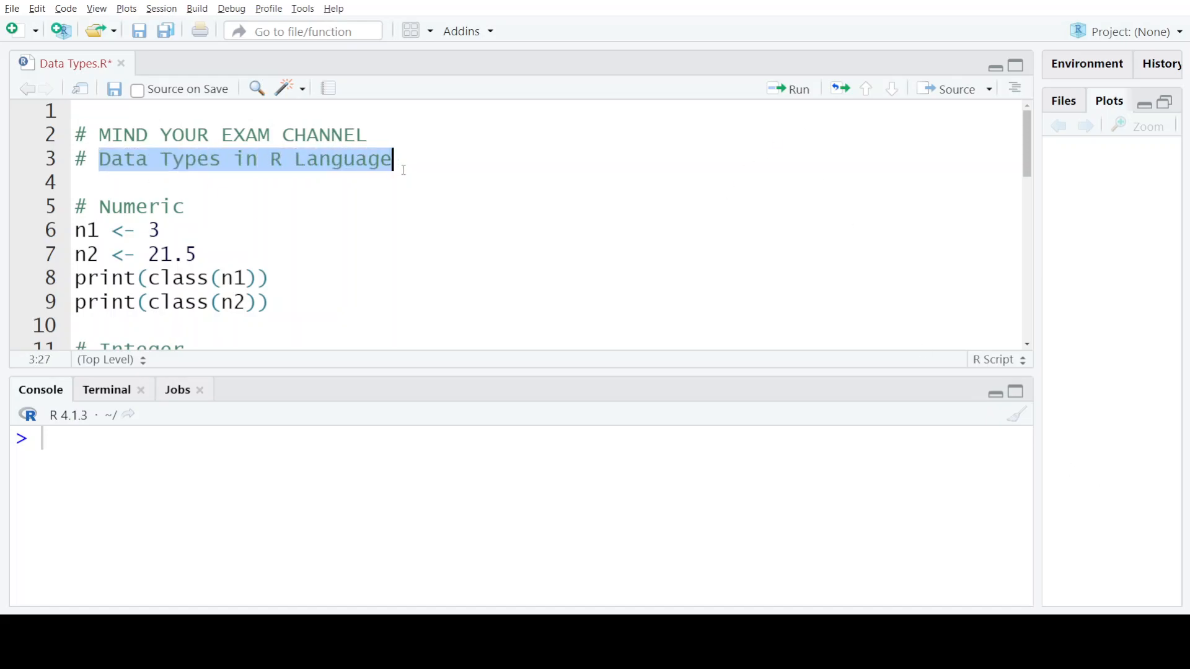
left_click(394, 158)
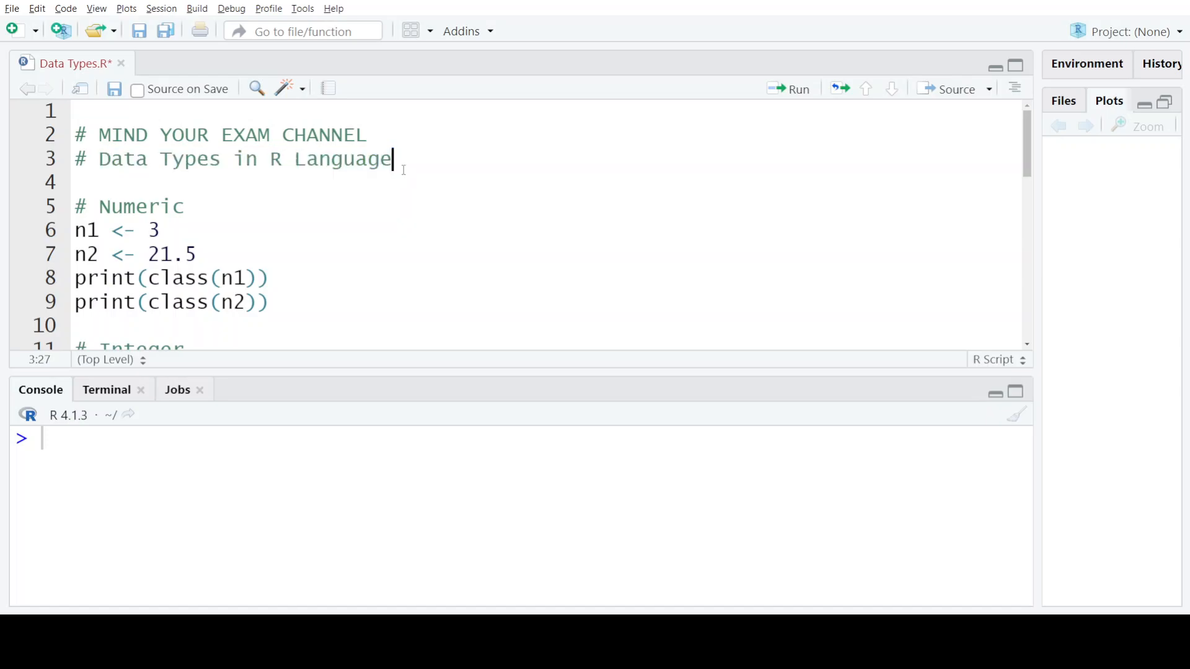
double_click(140, 207)
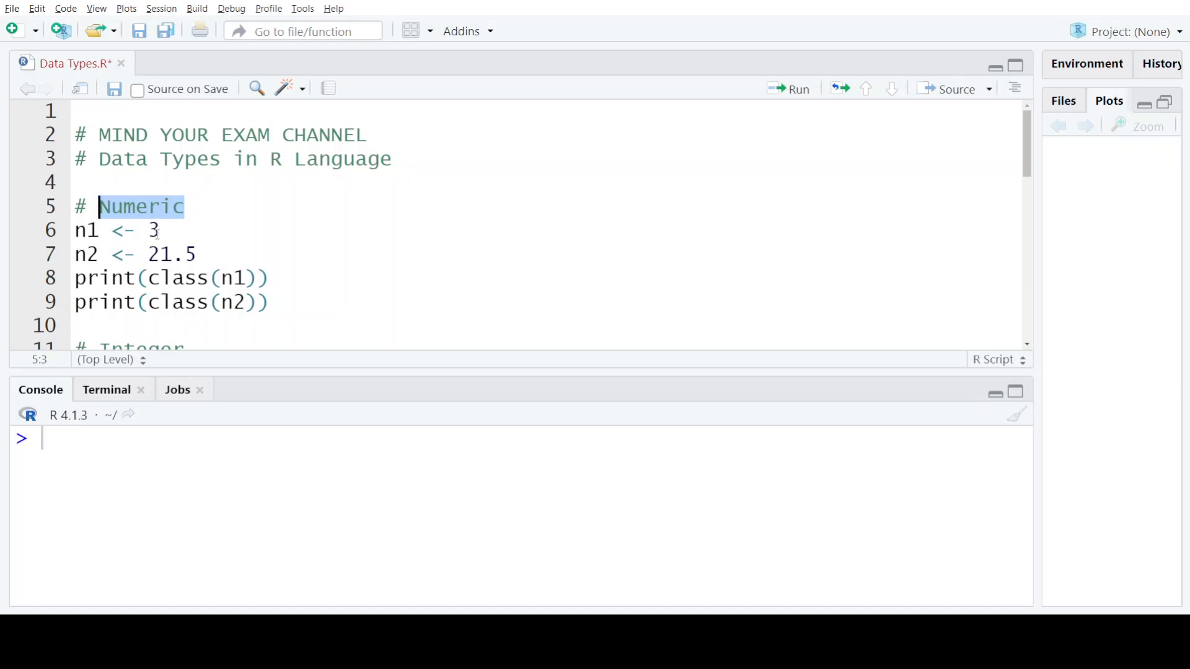
left_click(147, 254)
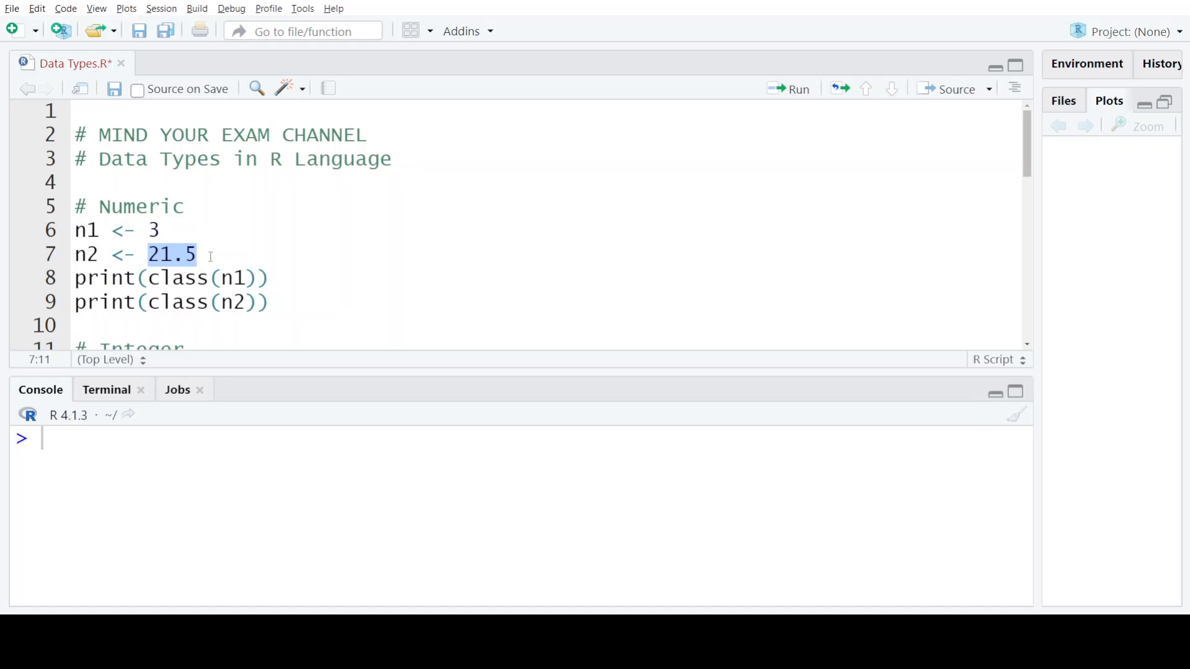
mouse_move(80, 263)
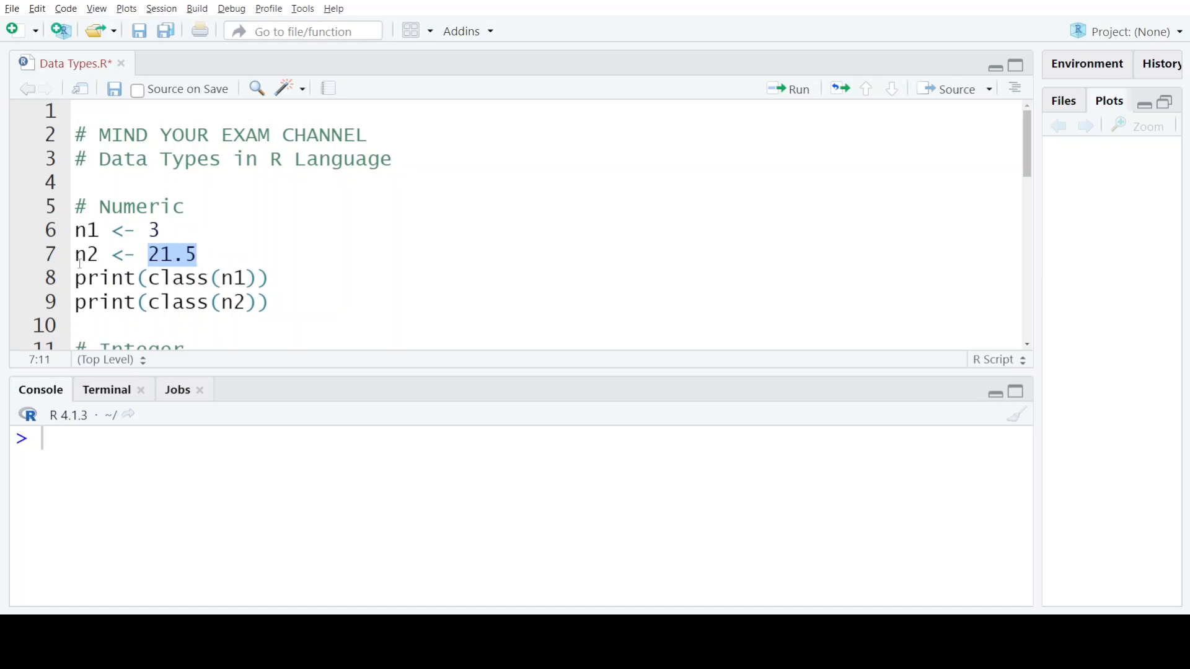
left_click(80, 230)
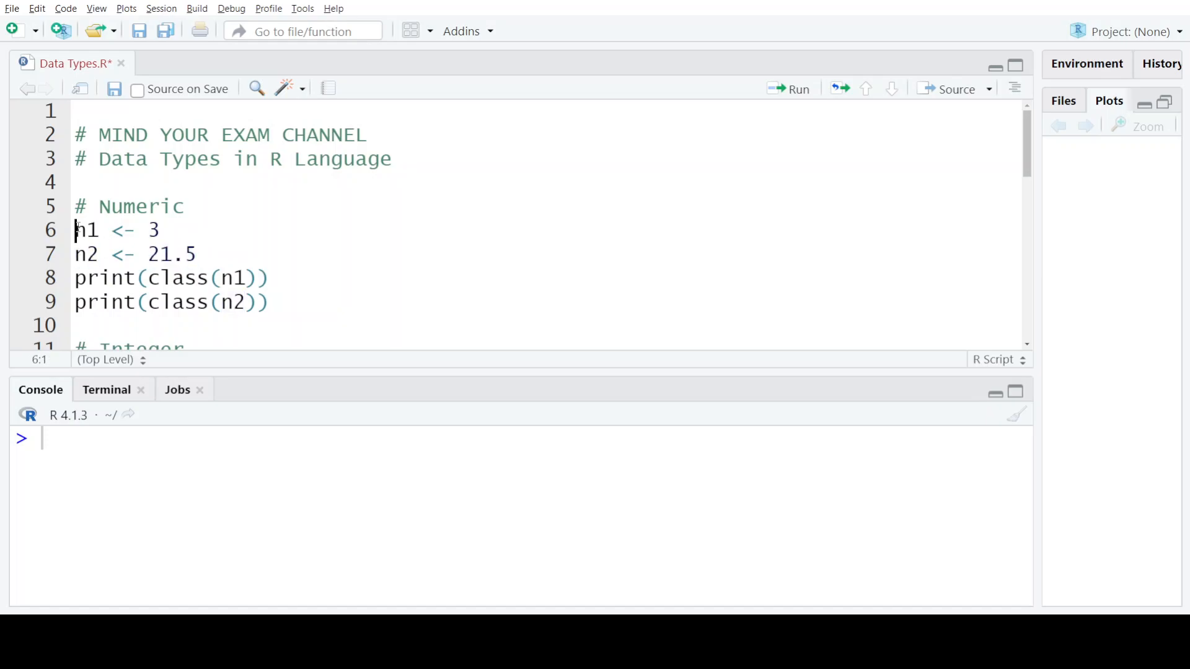
double_click(85, 230)
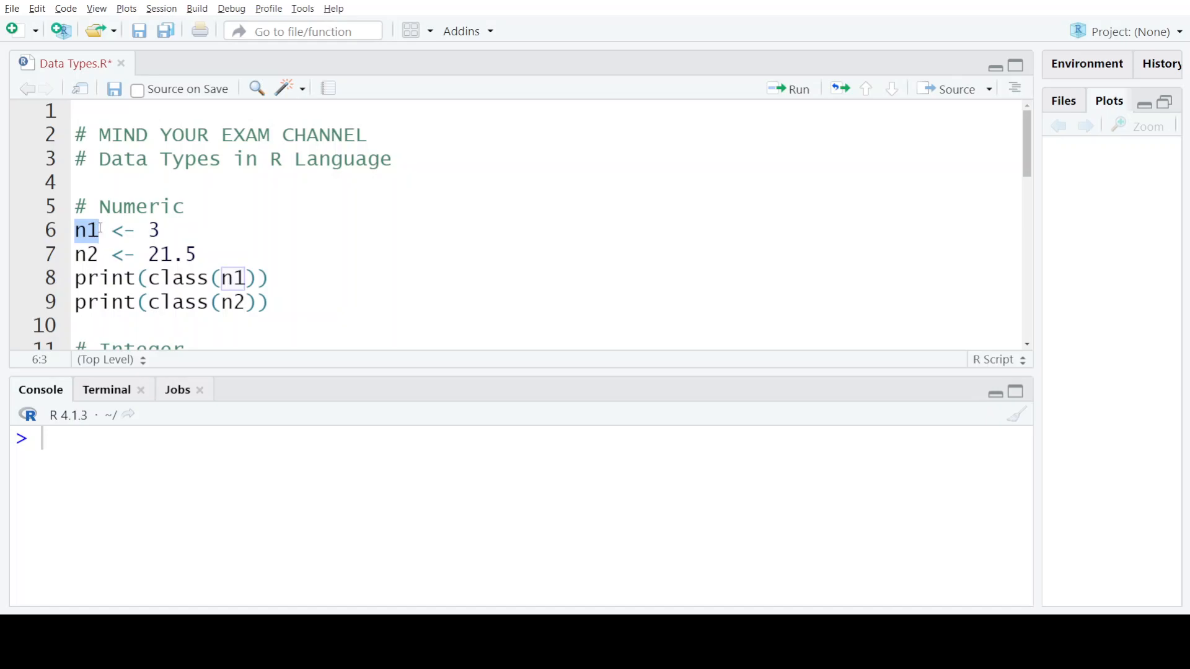
left_click(160, 231)
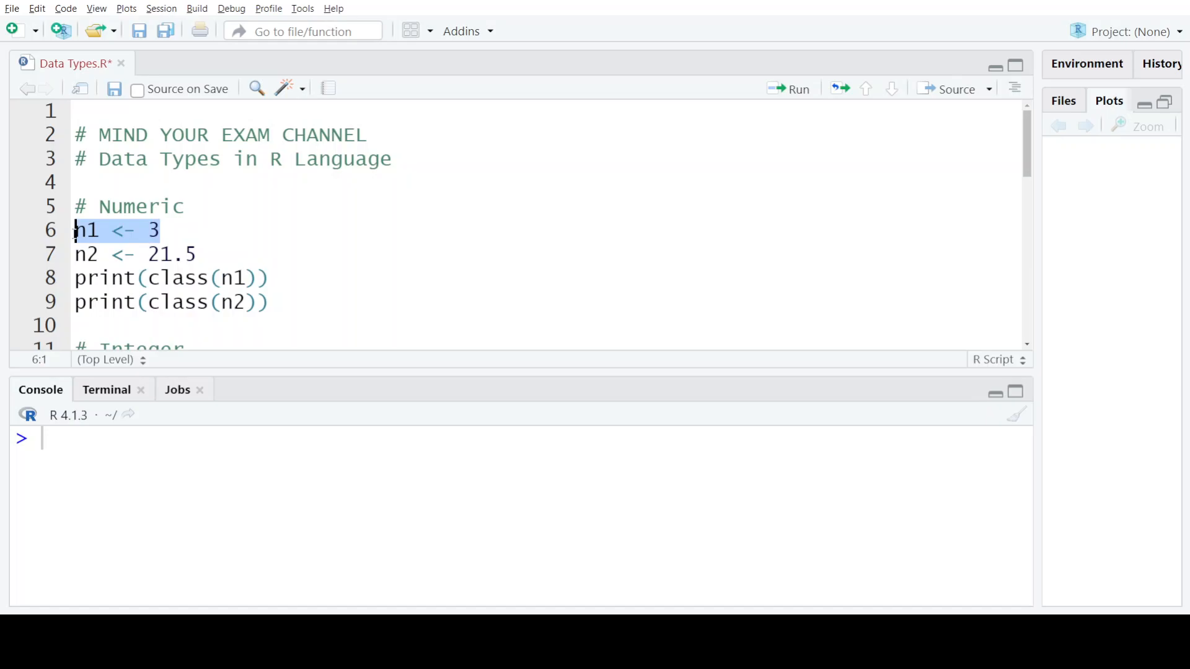
- Run the Numeric section lines 6–9 so the console prints "numeric" for n1 and n2
double_click(177, 277)
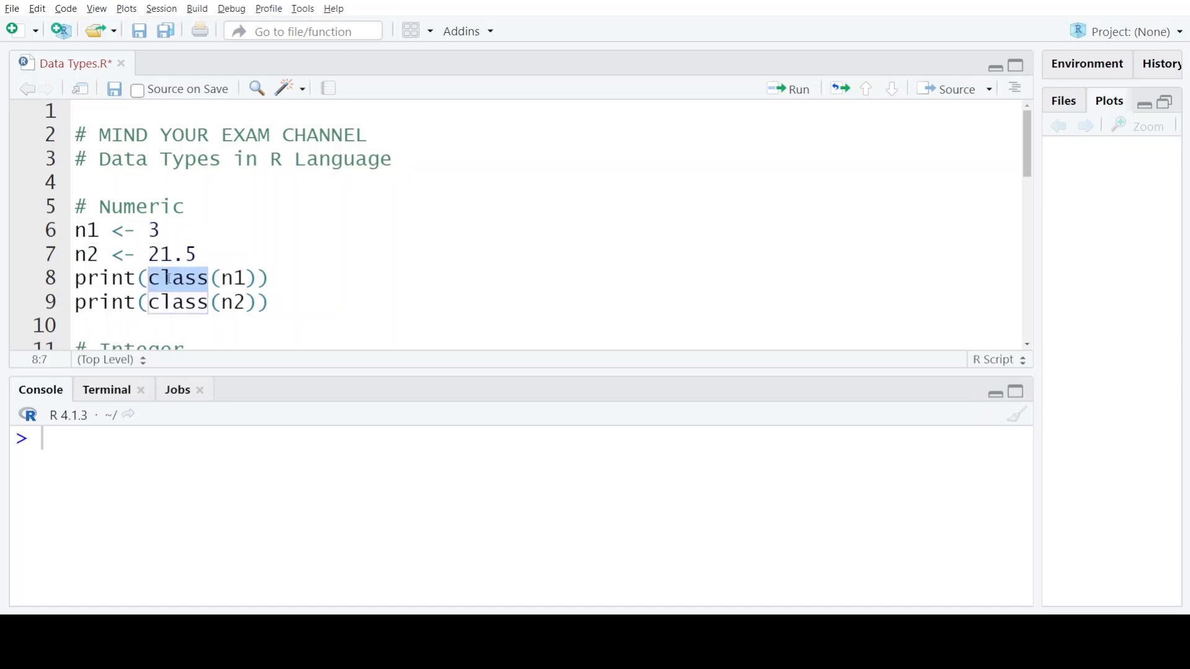
mouse_move(176, 278)
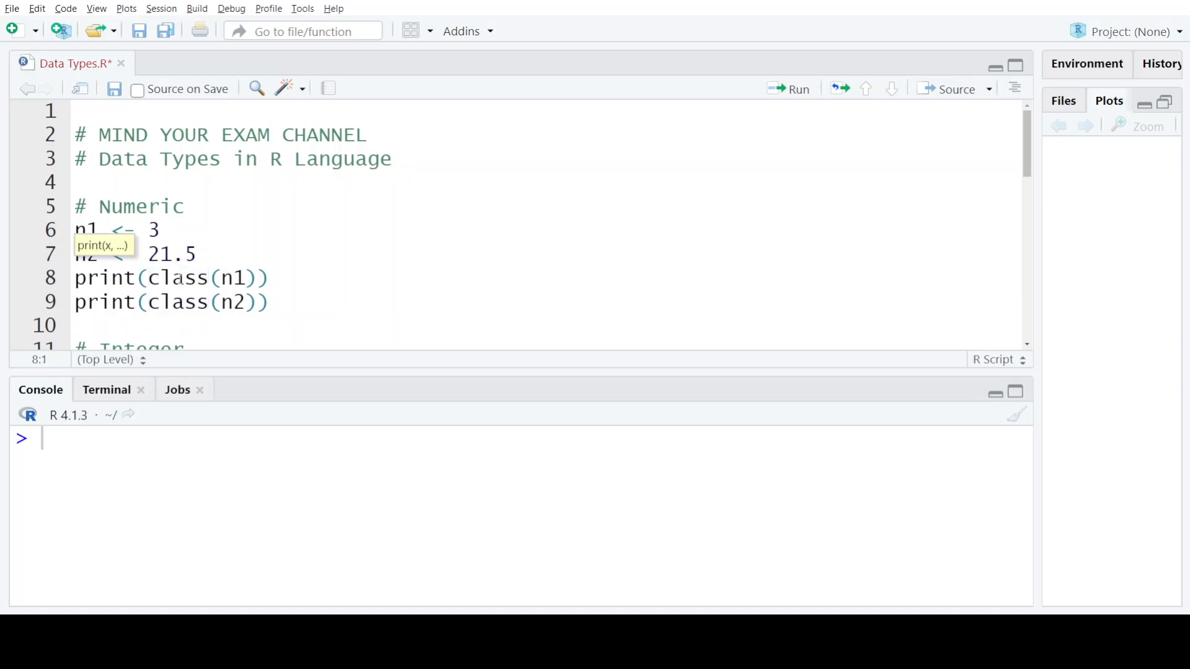
left_click(245, 278)
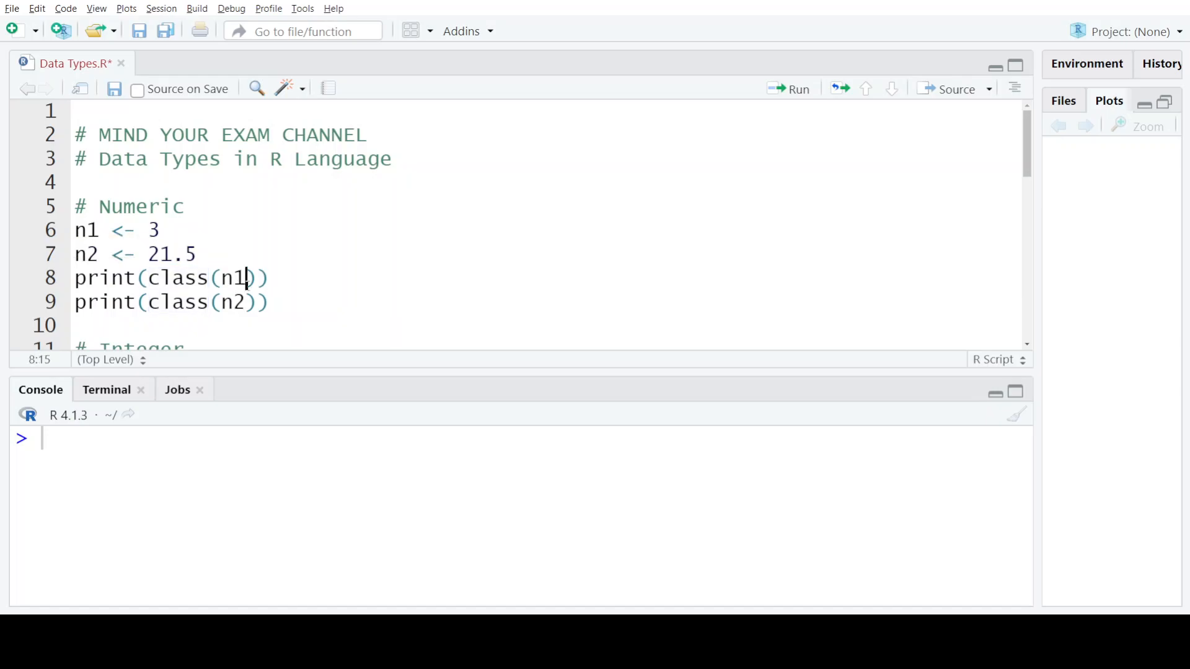
double_click(235, 277)
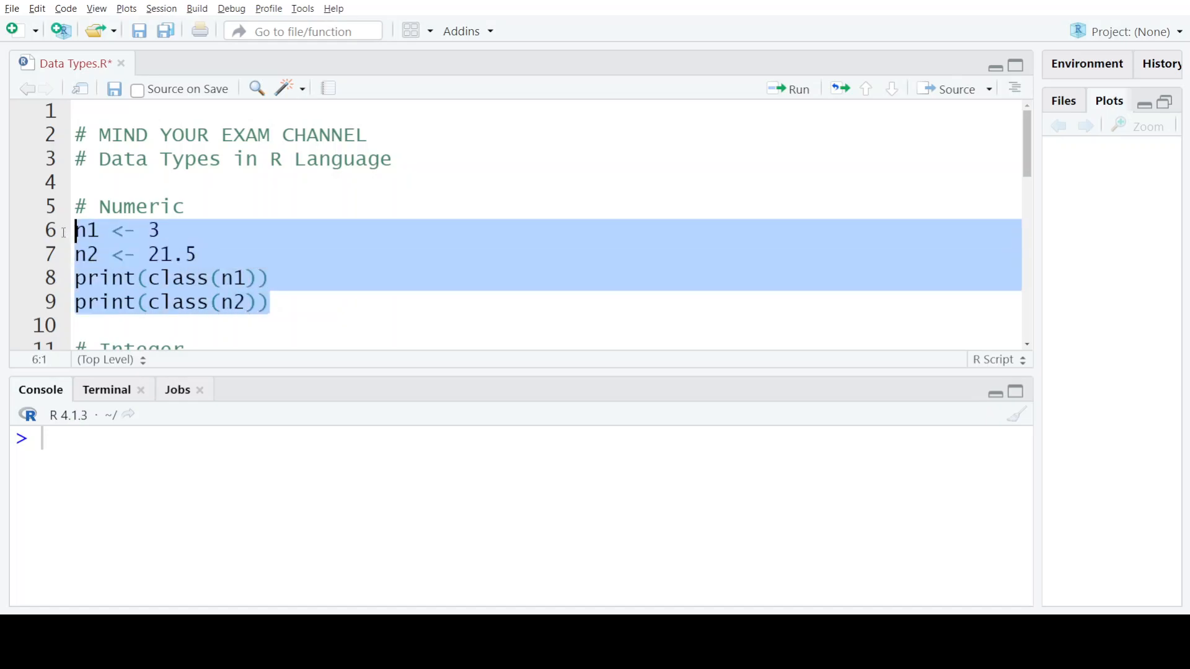
left_click(790, 89)
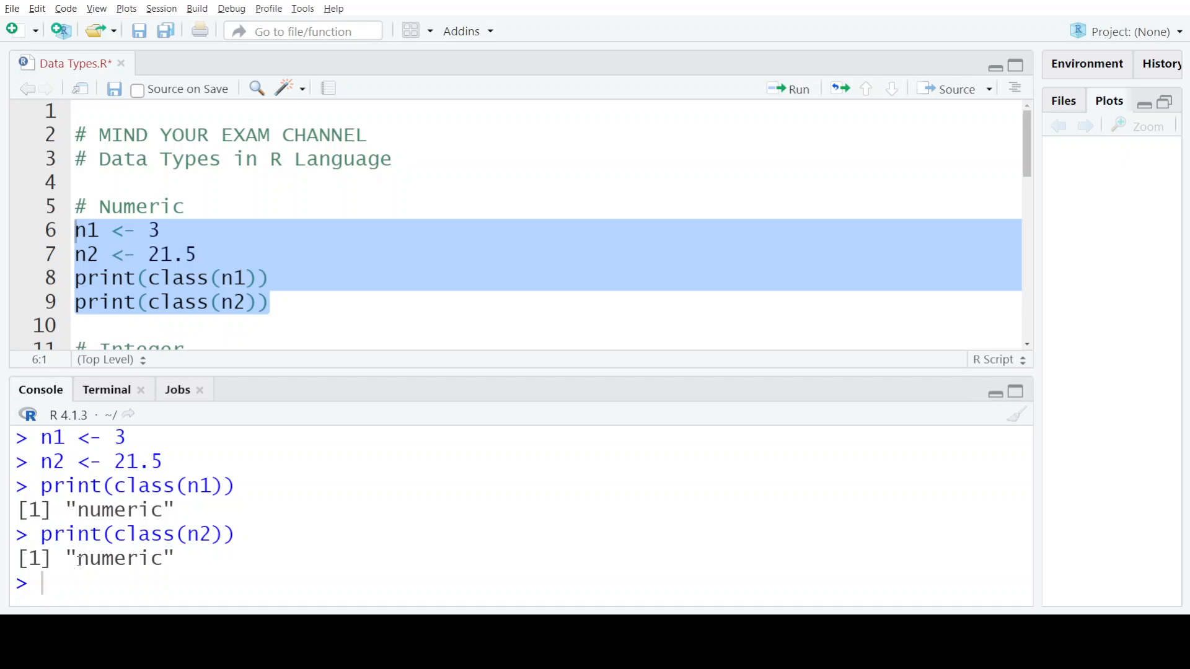
double_click(119, 558)
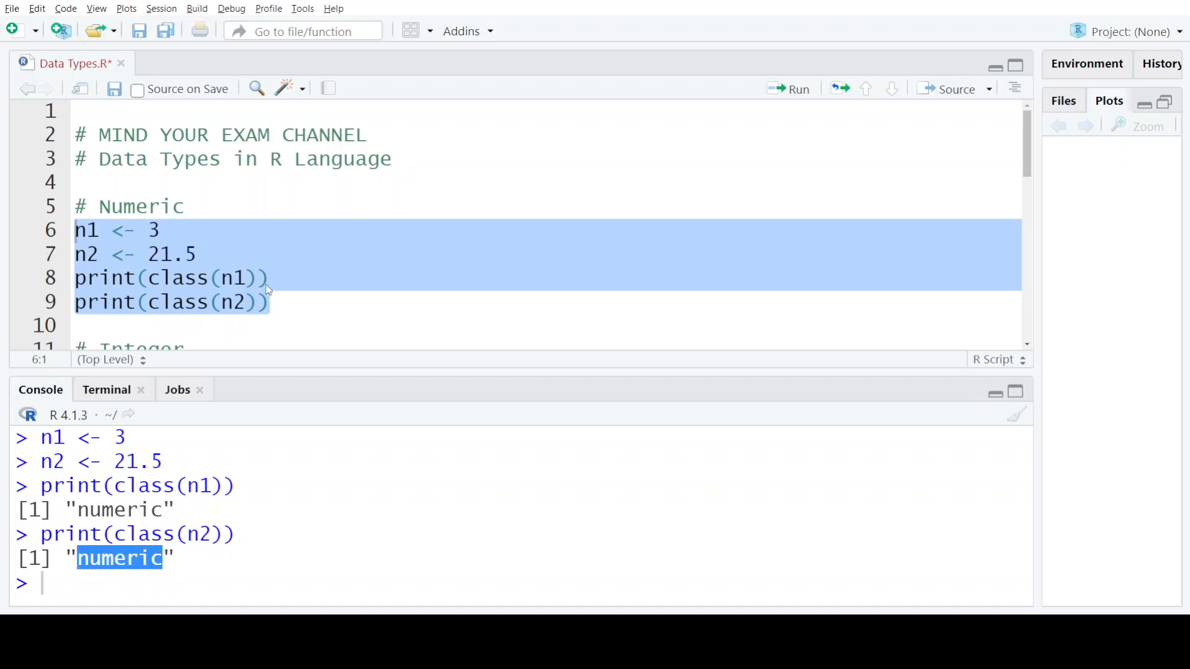
left_click(273, 303)
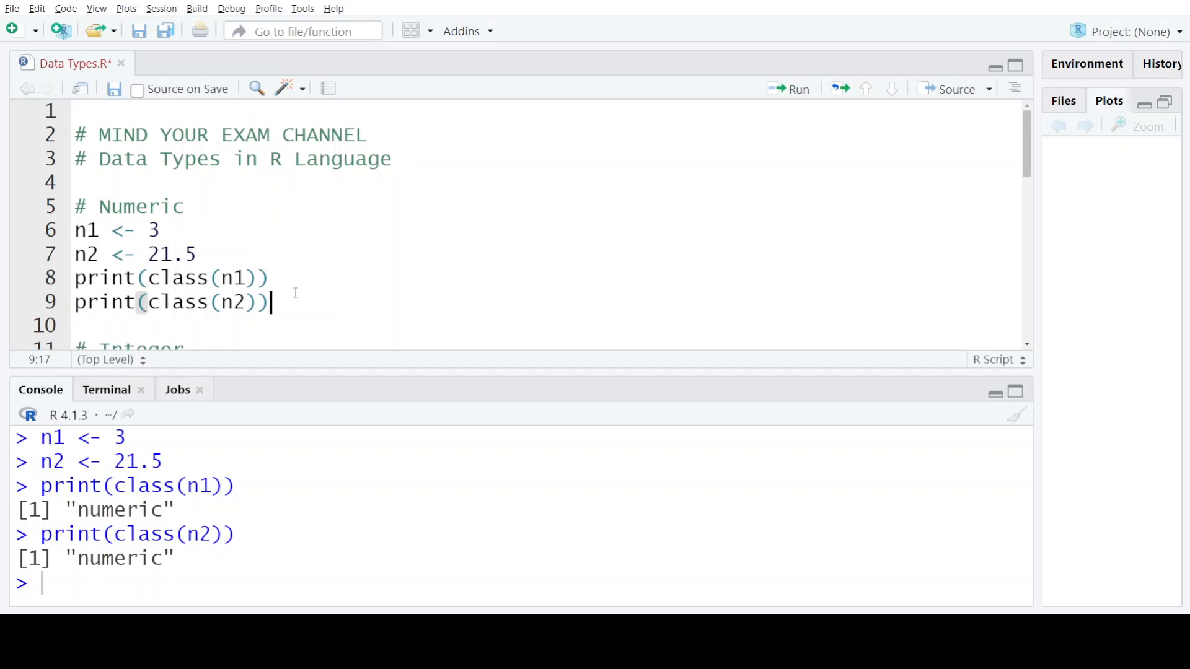
- Scroll to the Integer block and change i2 from 90L to the negative value -90L
scroll("down", 3)
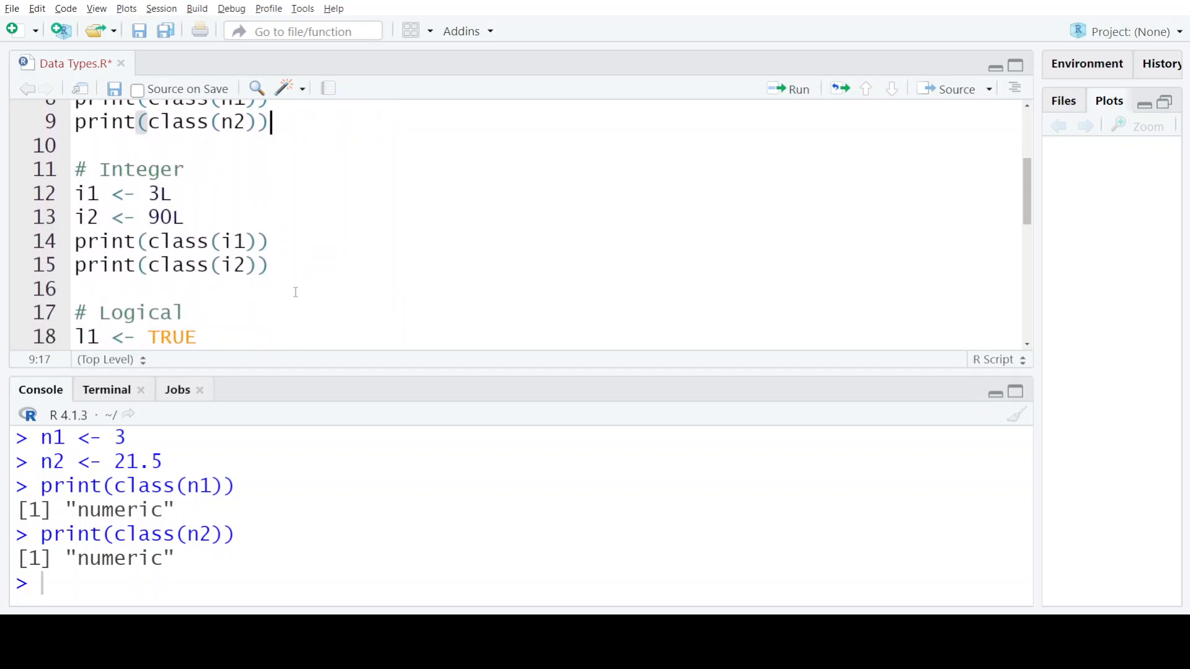
scroll("down", 3)
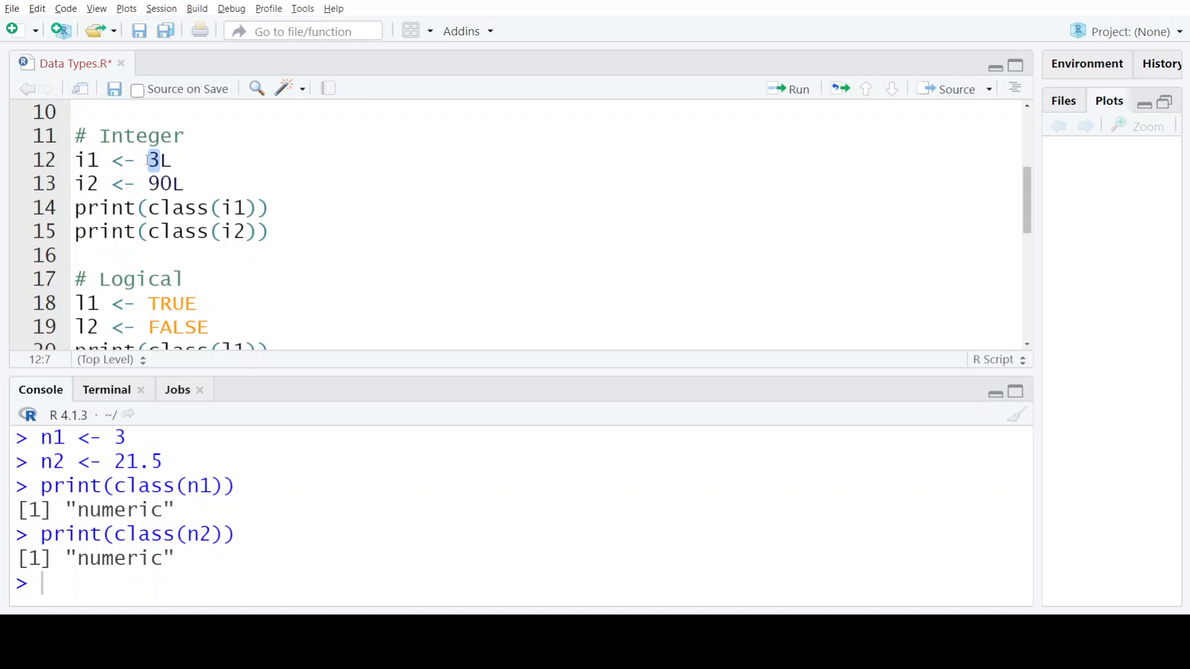
mouse_move(183, 160)
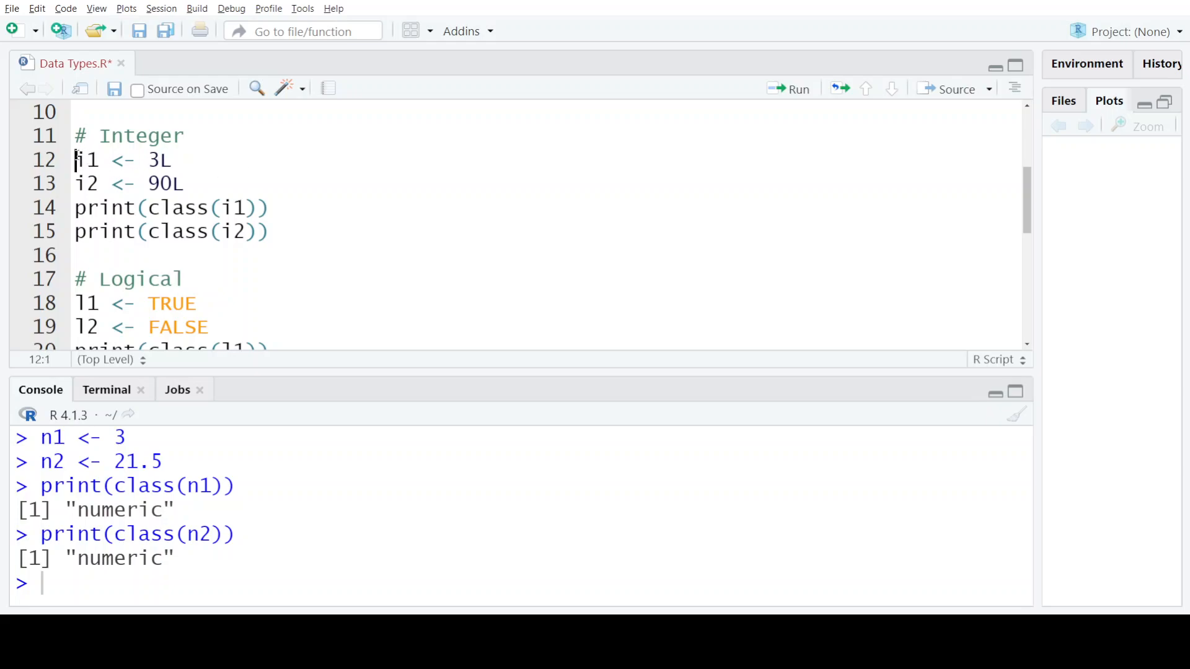
double_click(86, 160)
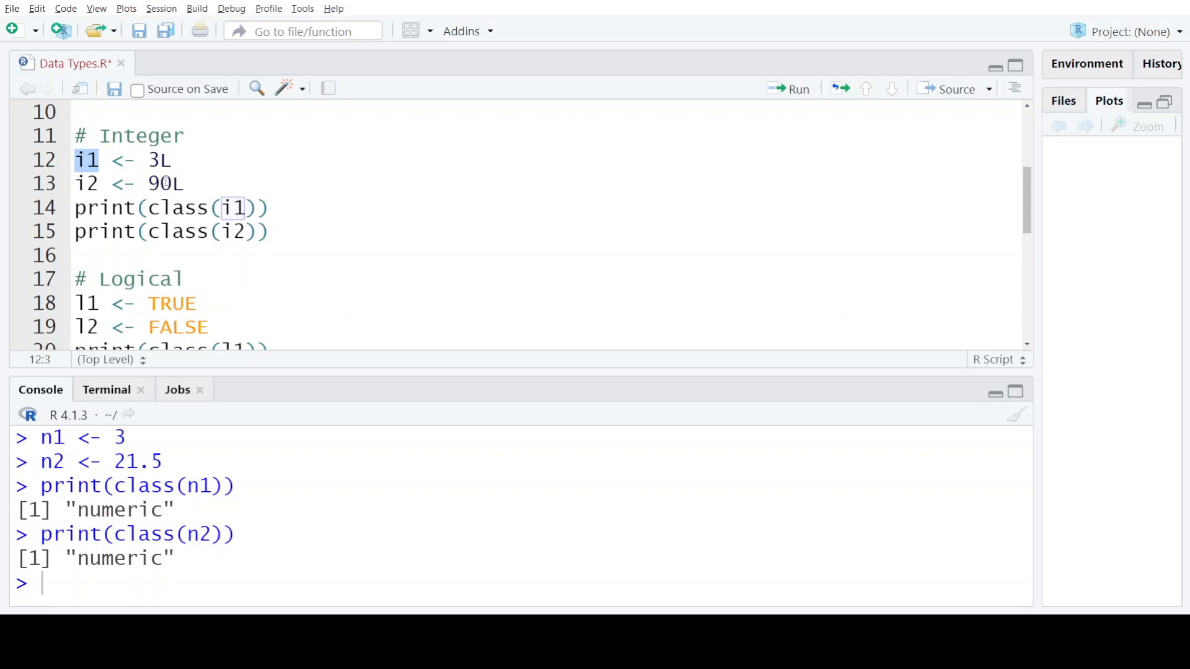
double_click(159, 183)
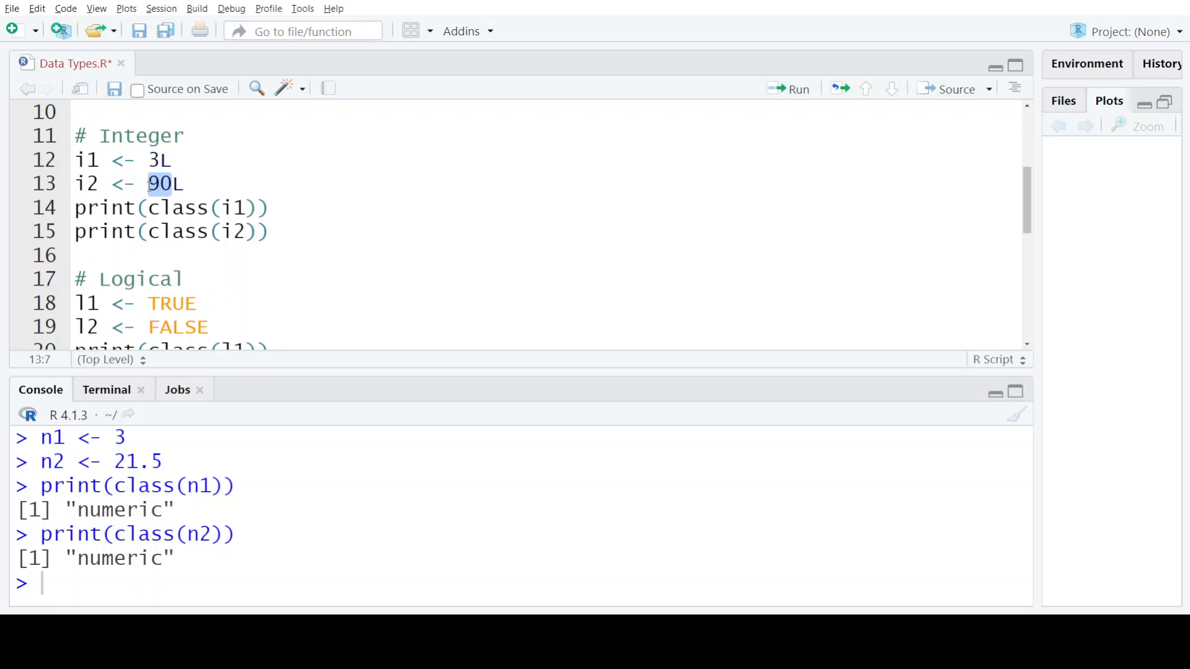
left_click(185, 184)
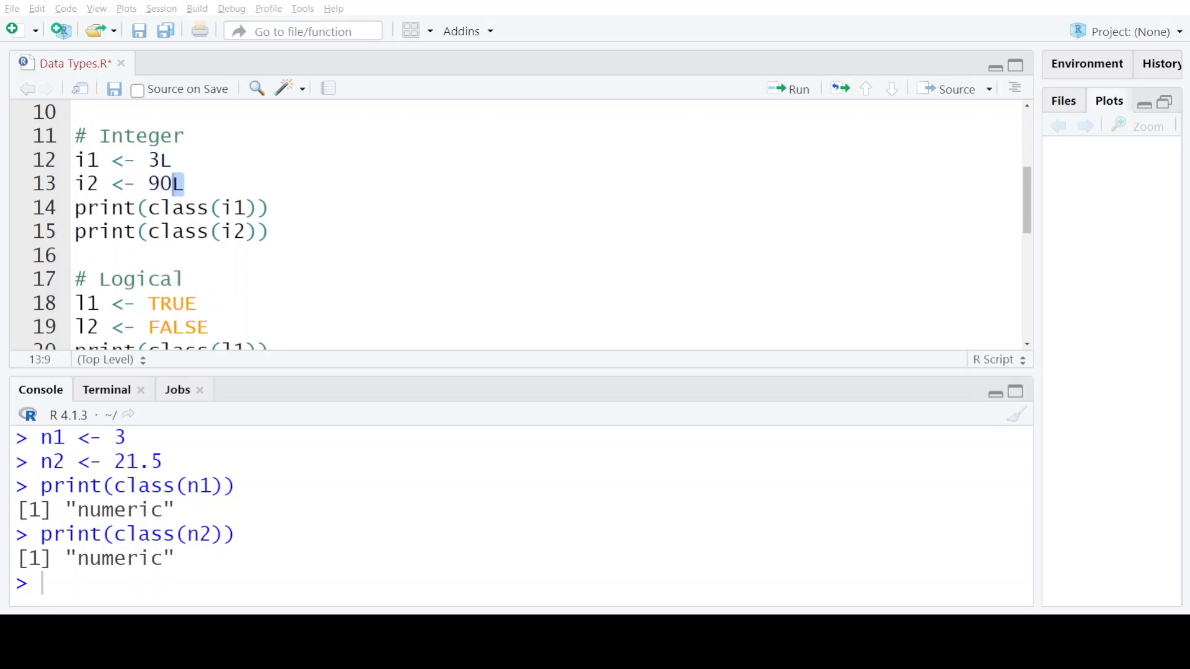
left_click(182, 184)
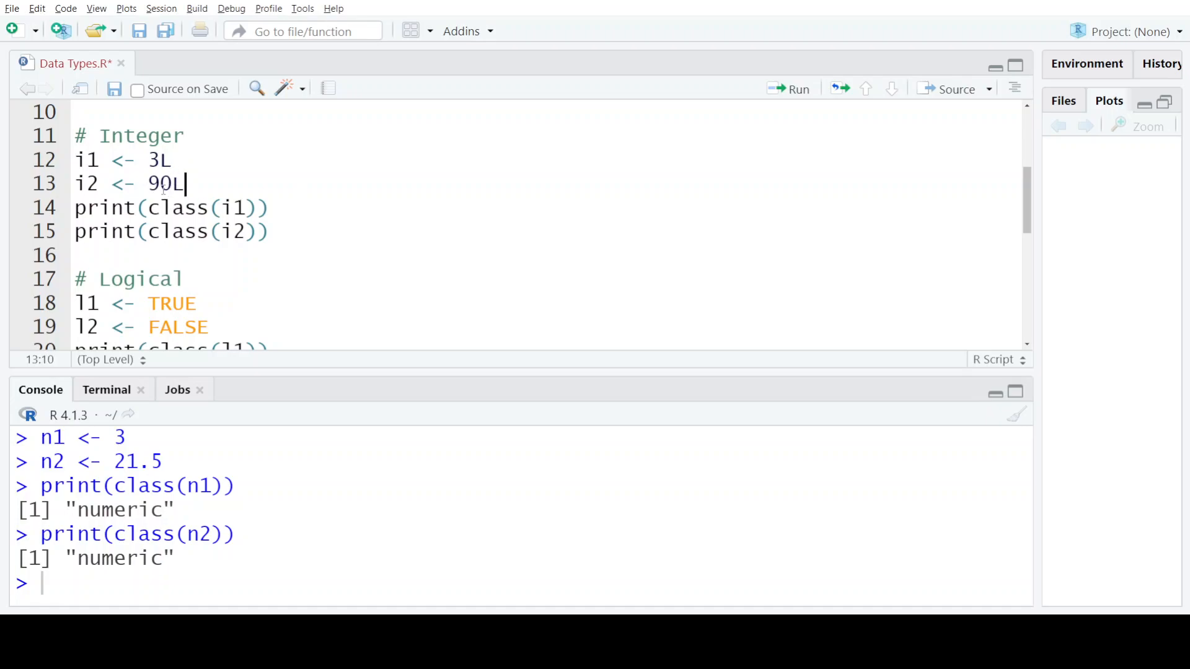
mouse_move(161, 186)
type("-")
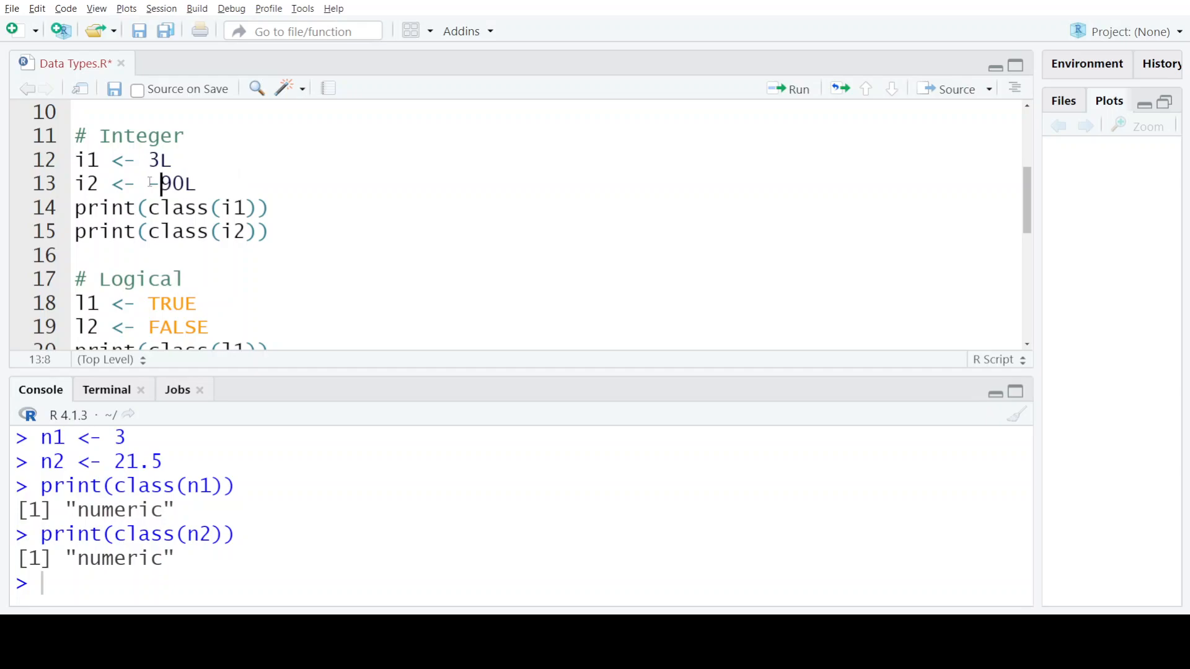
- Run the Integer section lines 11–15 so the console prints "integer" for i1 and i2
left_click_drag(75, 160, 268, 232)
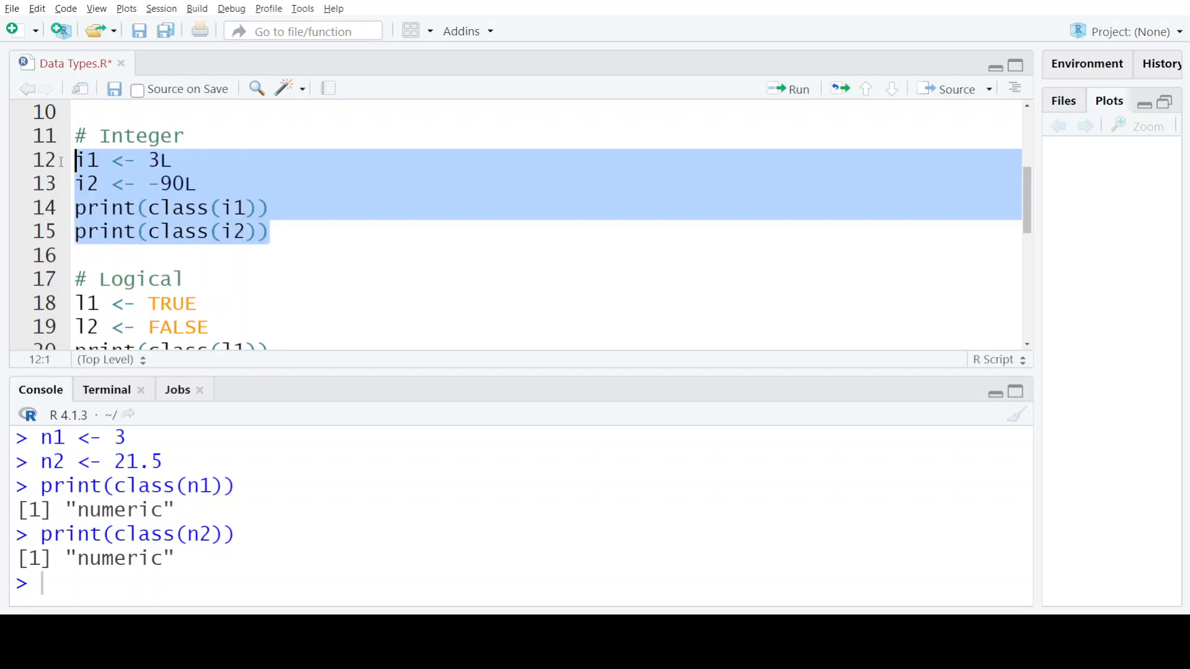
left_click(797, 89)
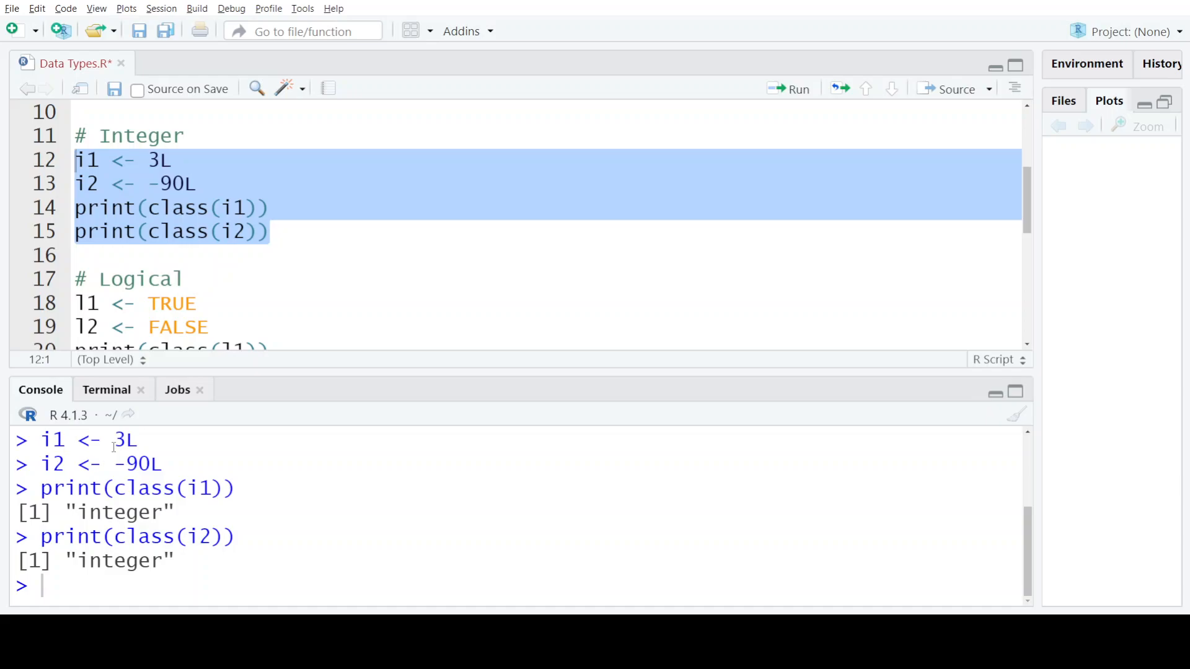
double_click(126, 439)
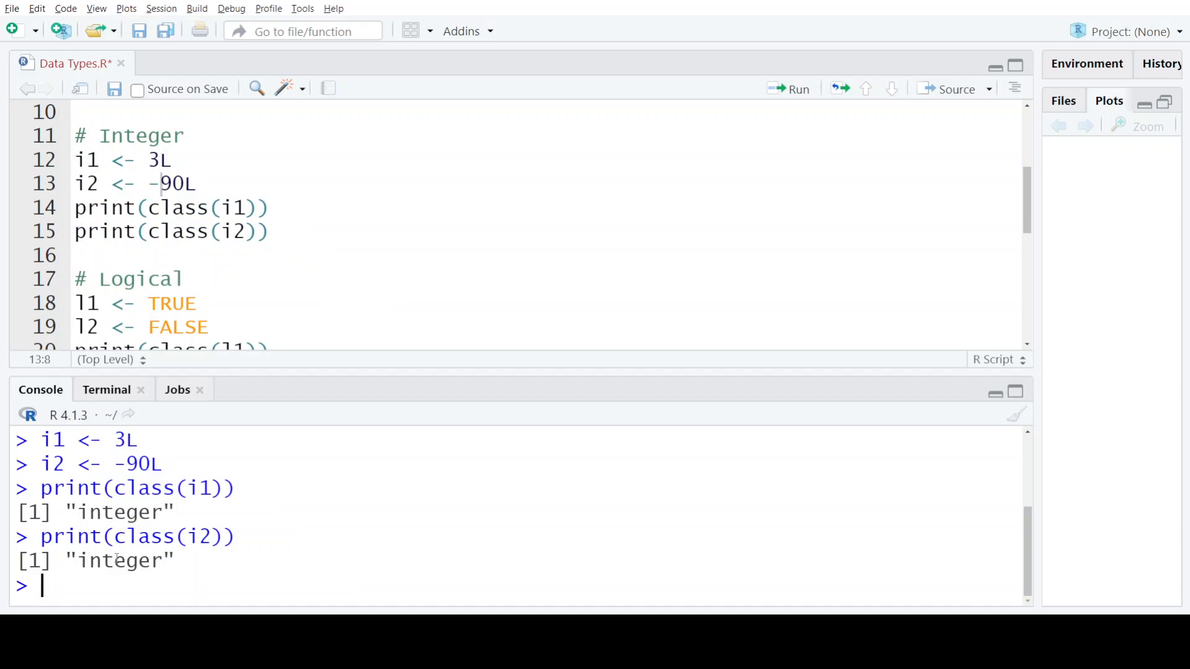
mouse_move(216, 303)
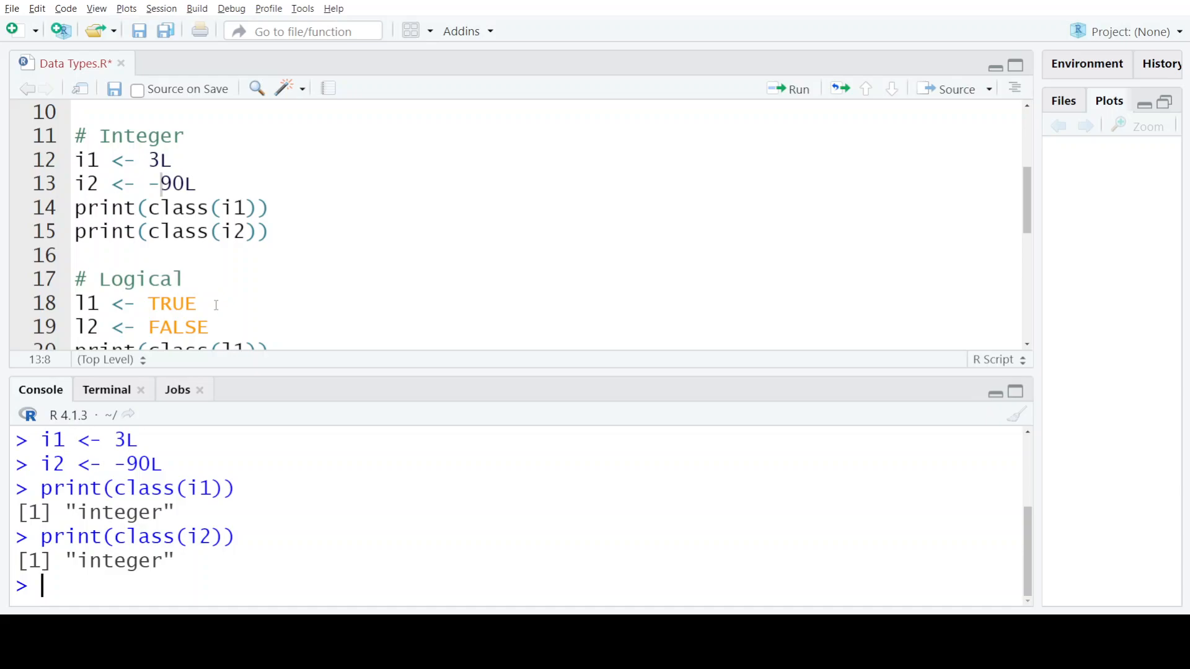
mouse_move(275, 232)
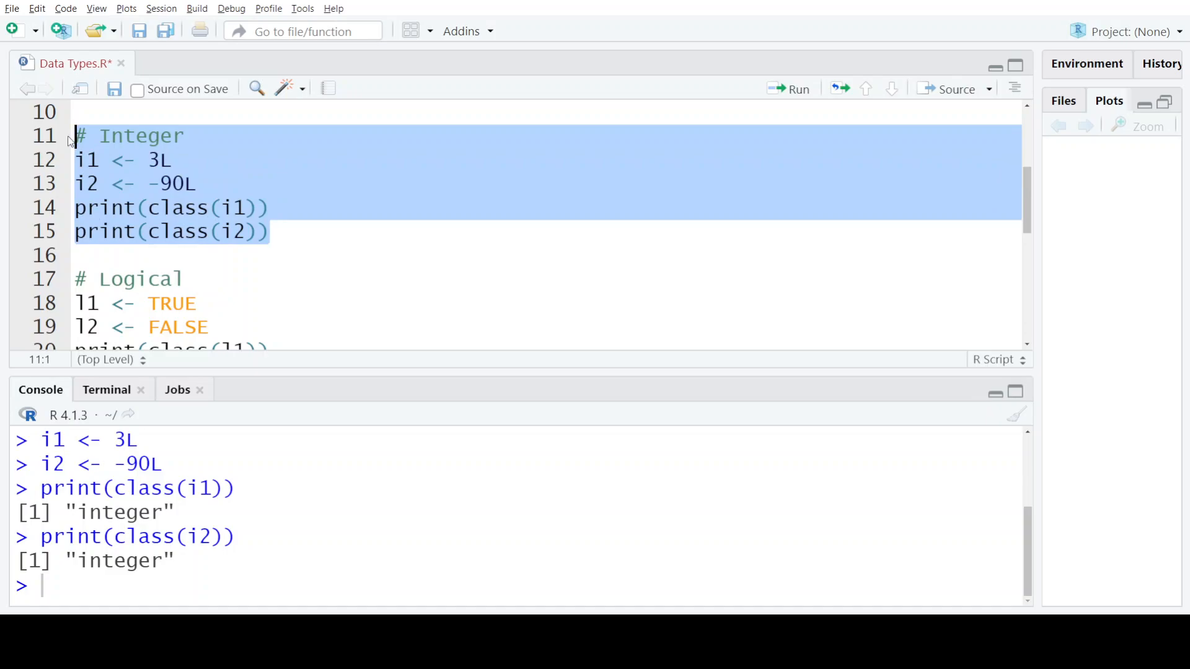
mouse_move(240, 279)
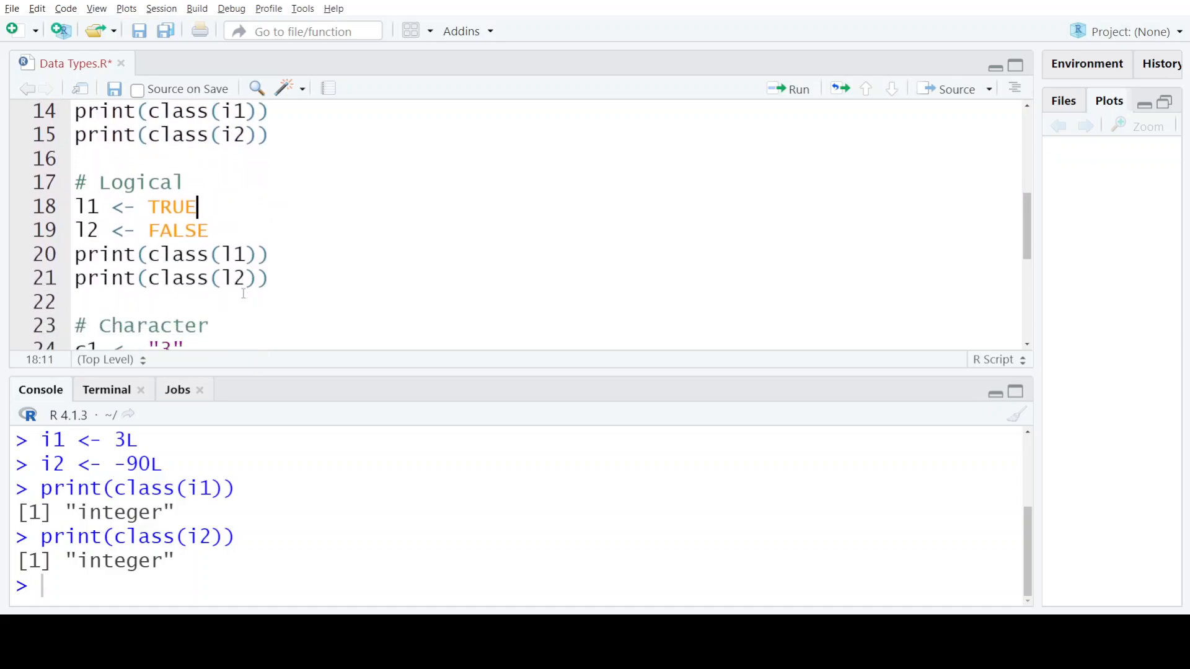
- Run the Logical section lines 18–21 so the console prints "logical" for l1 (TRUE) and l2 (FALSE)
double_click(140, 181)
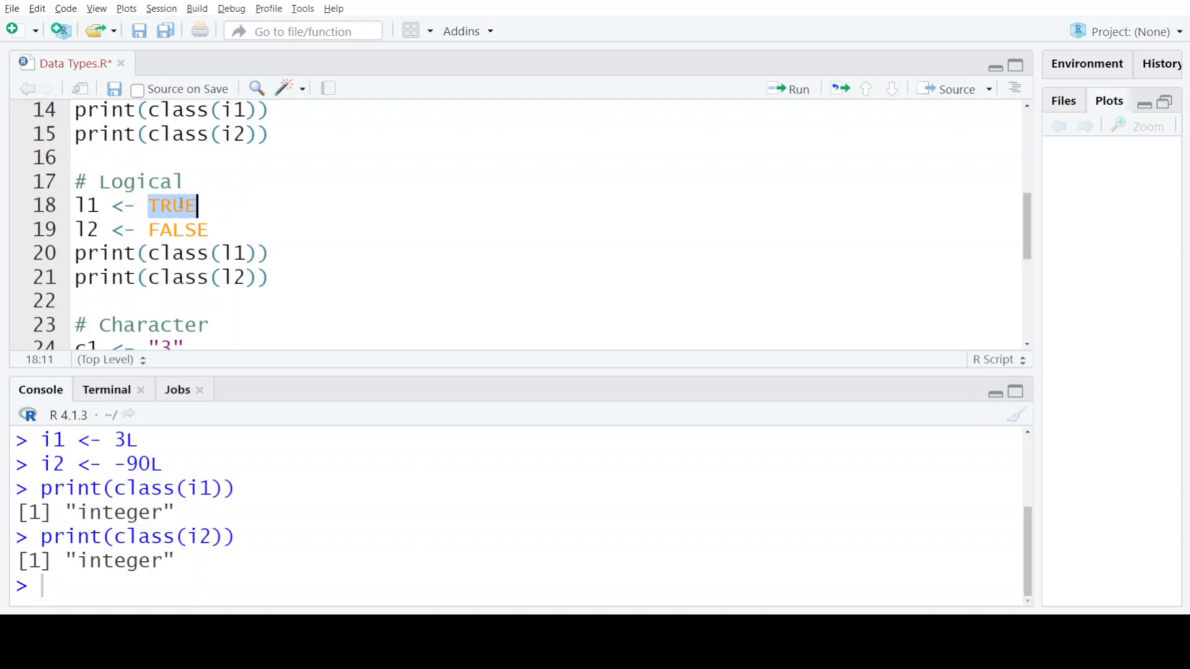
double_click(178, 229)
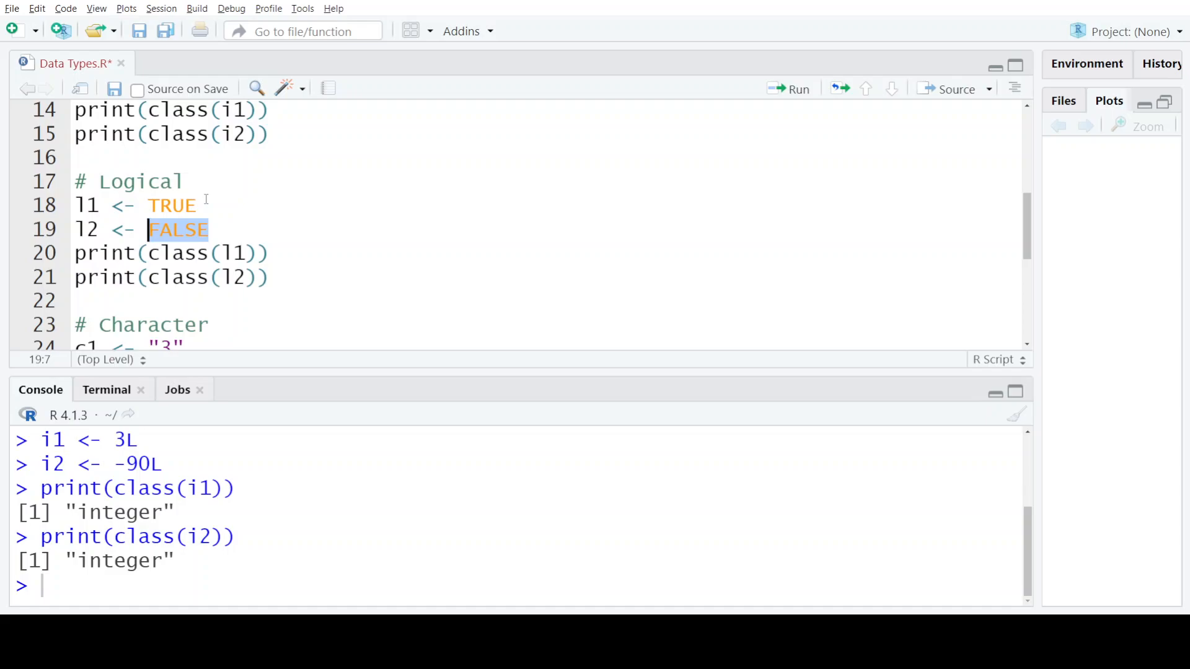
left_click(171, 204)
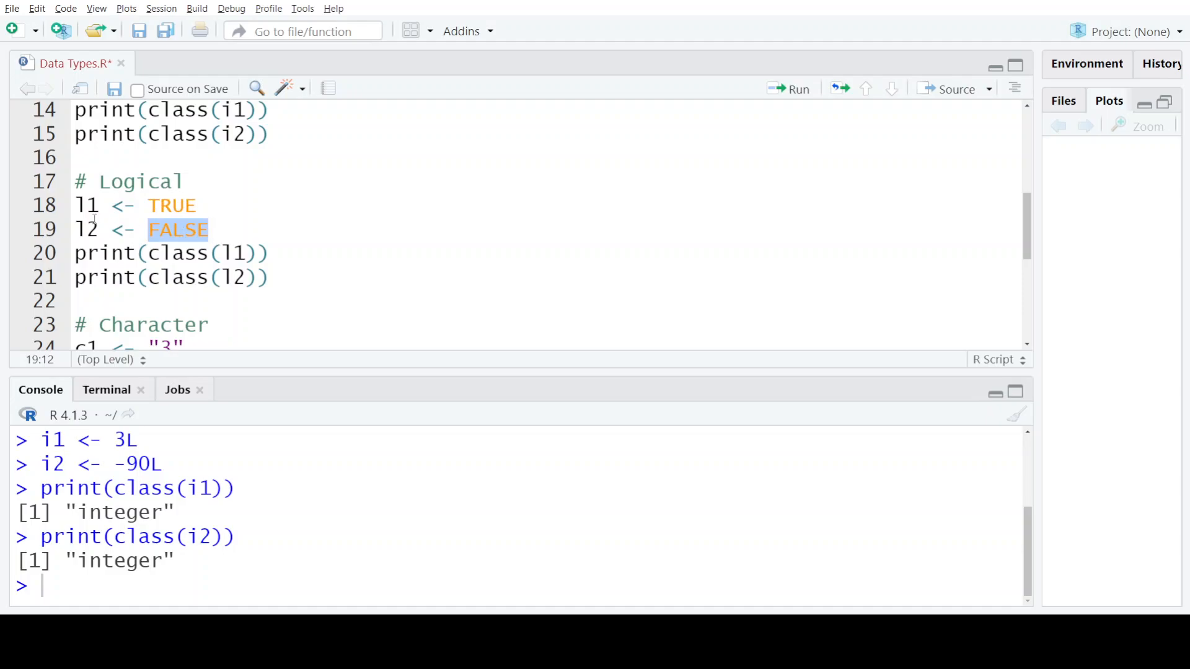
left_click_drag(75, 204, 212, 231)
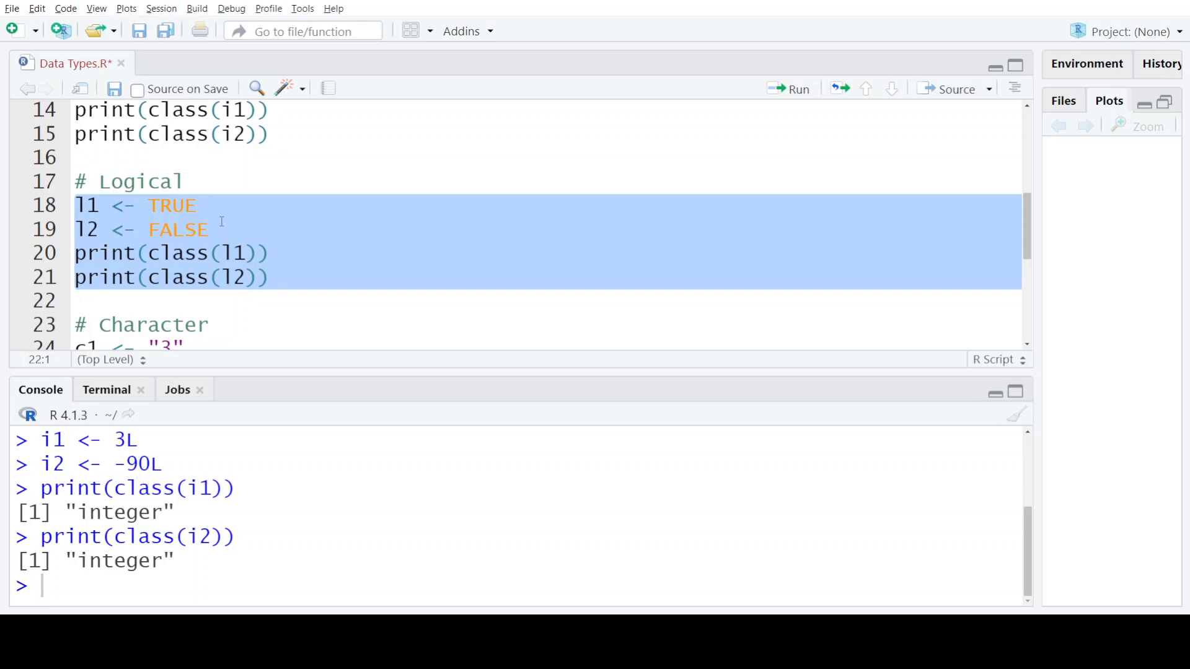
left_click(789, 89)
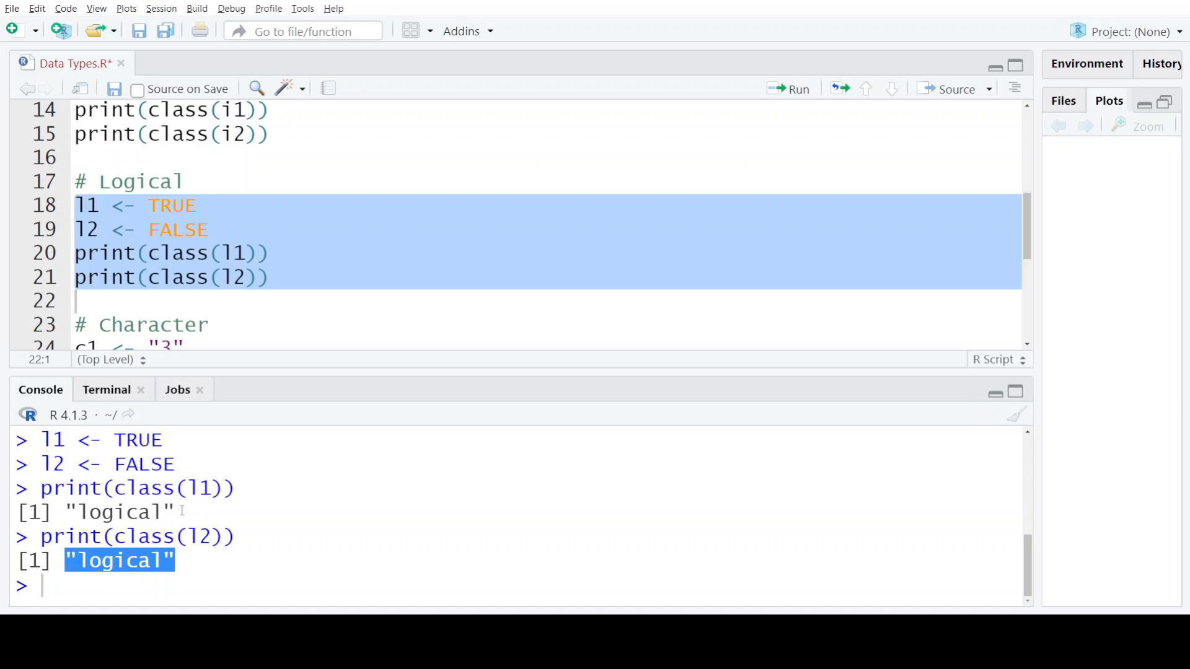
double_click(119, 510)
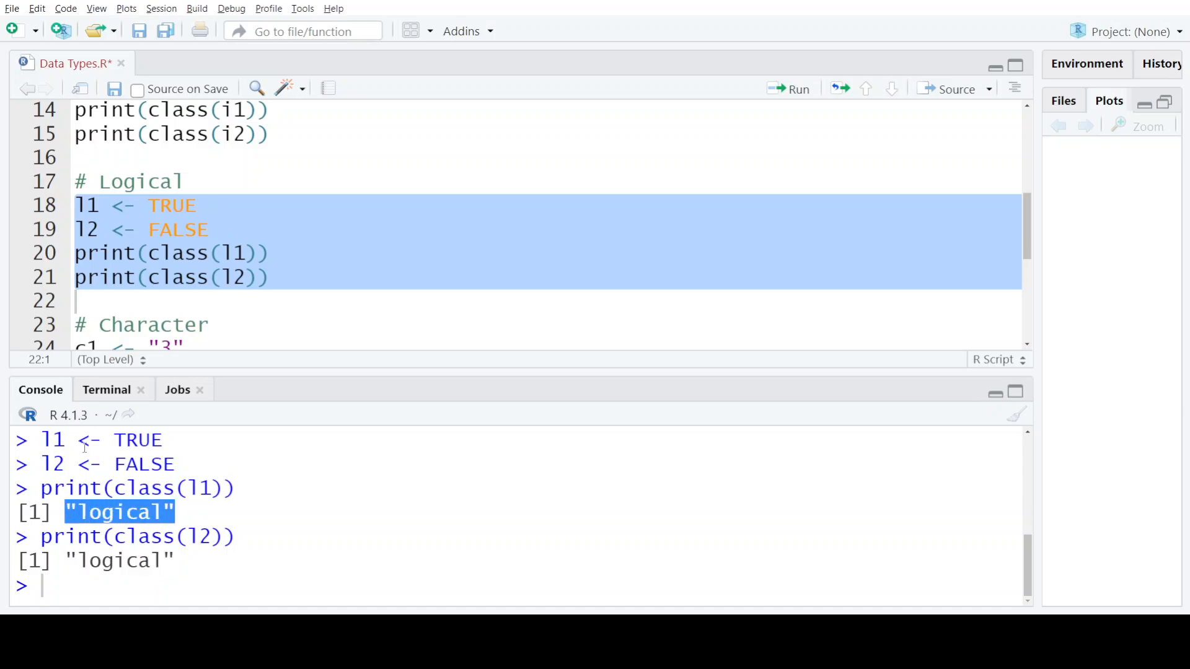
left_click(212, 229)
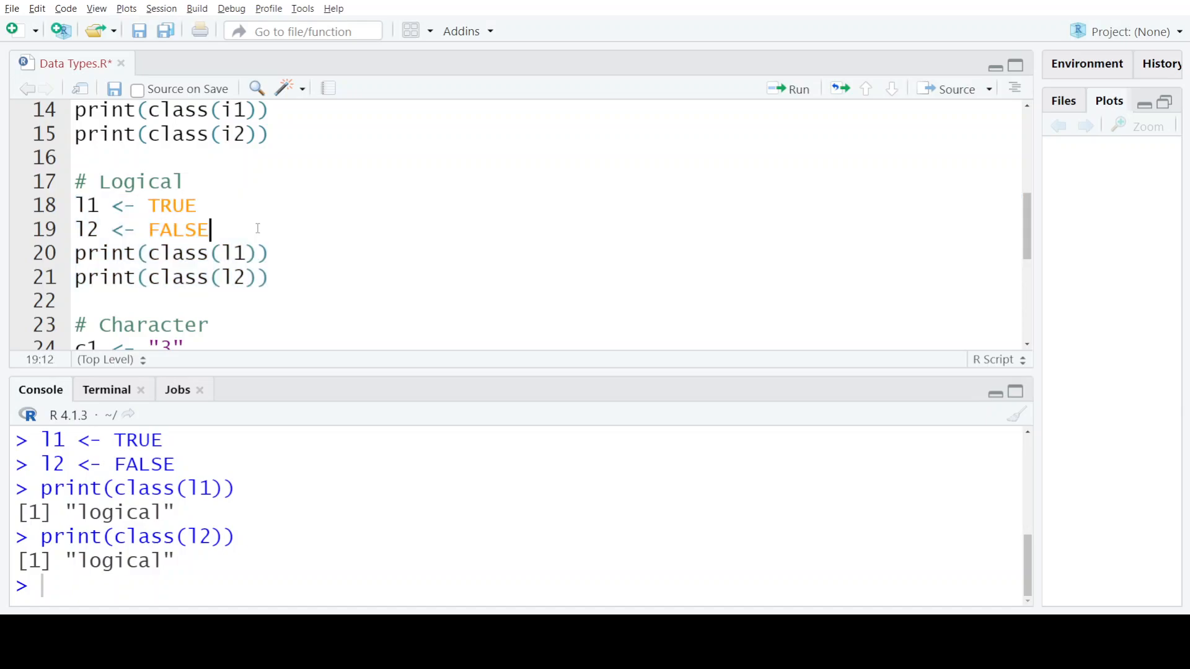
double_click(171, 206)
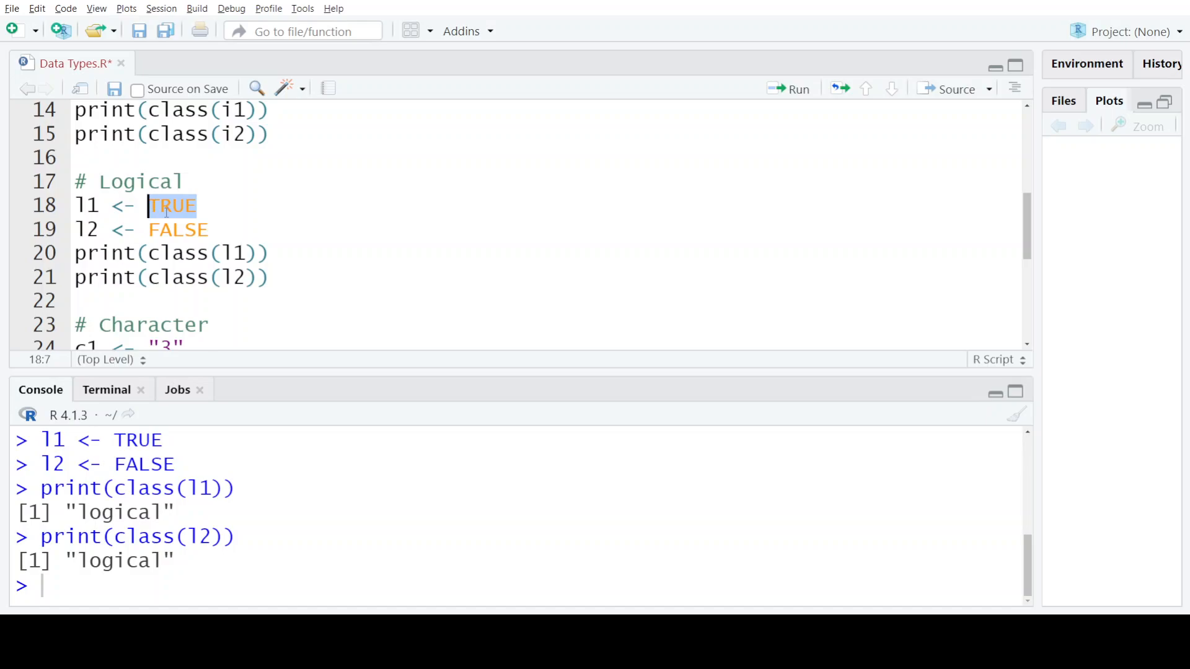
double_click(177, 230)
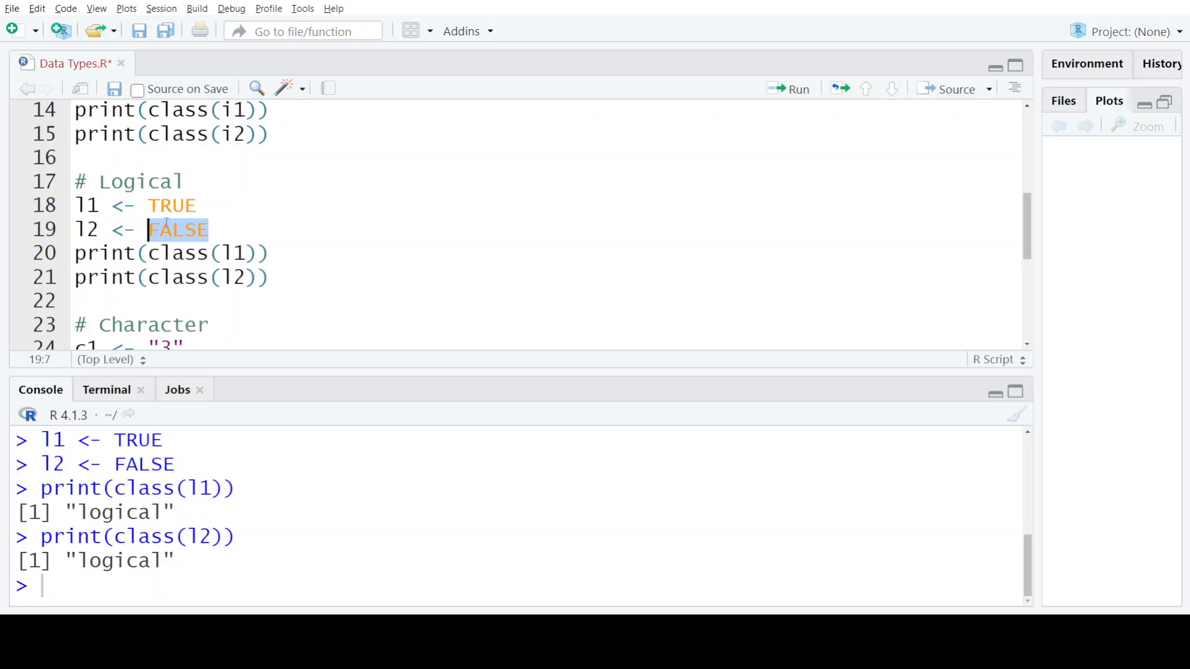
- Scroll to the Character block and rewrite c1 with single quotes as '3' on line 24
scroll("down", 3)
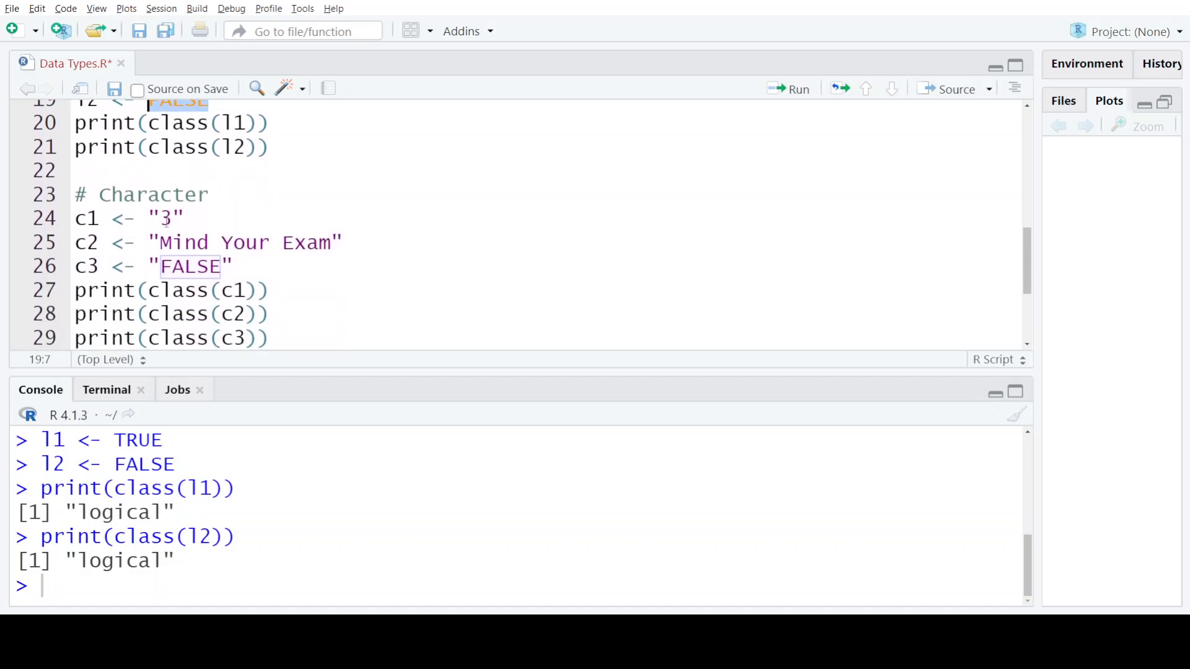
scroll("down", 3)
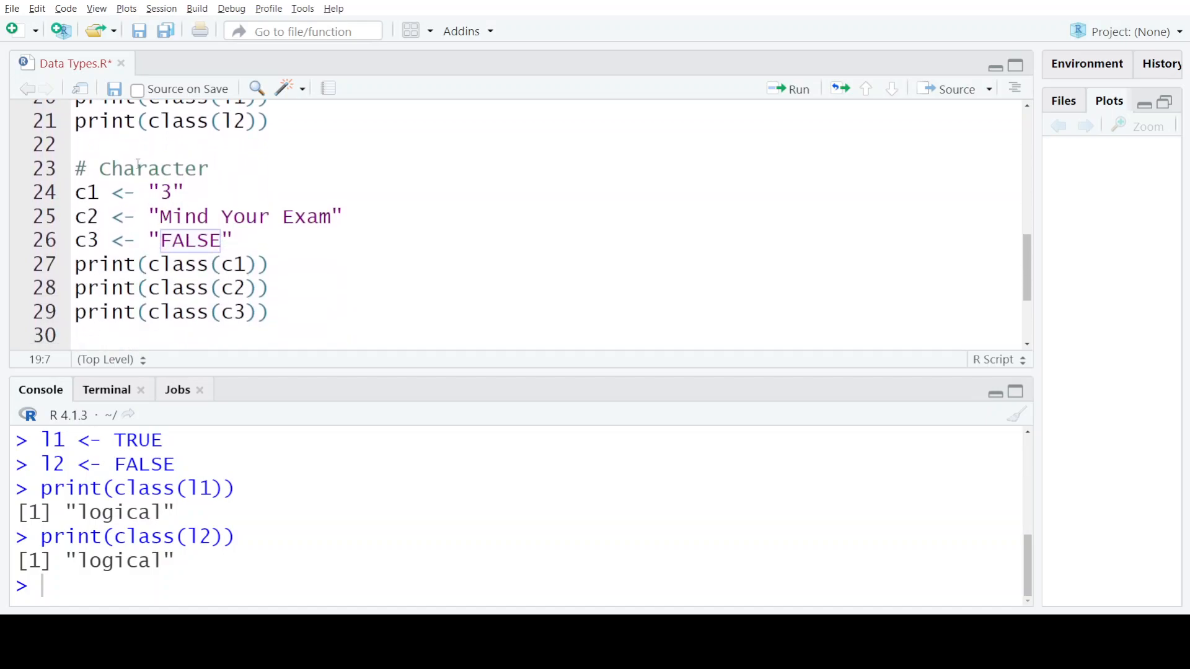
double_click(151, 168)
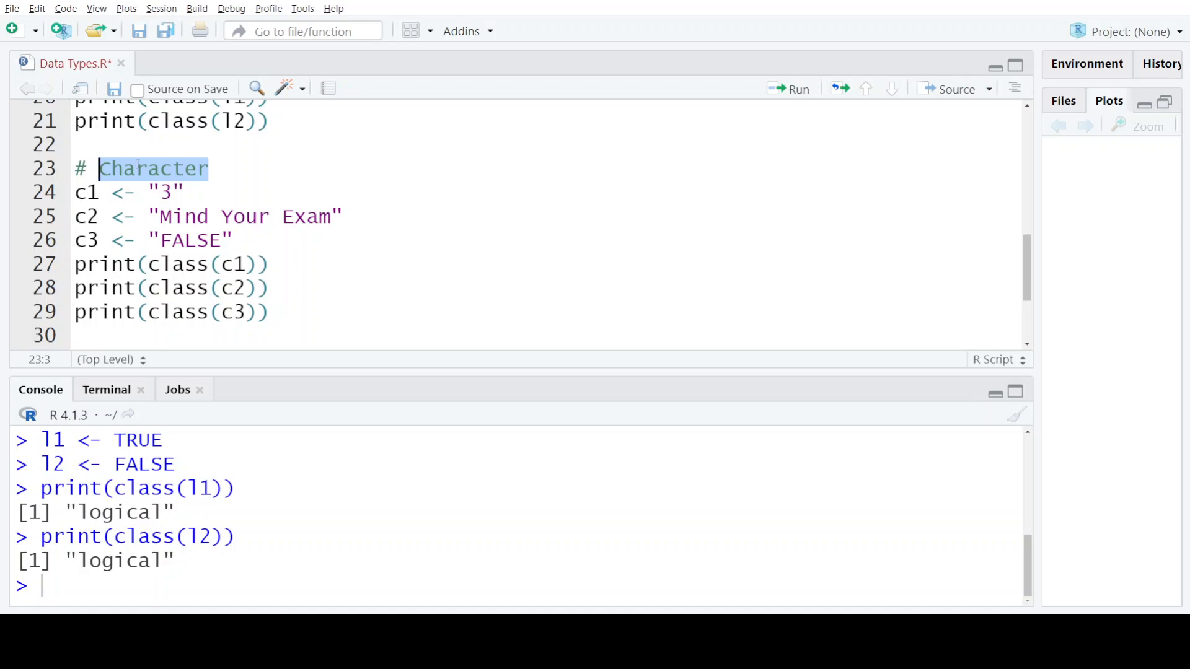
left_click(202, 192)
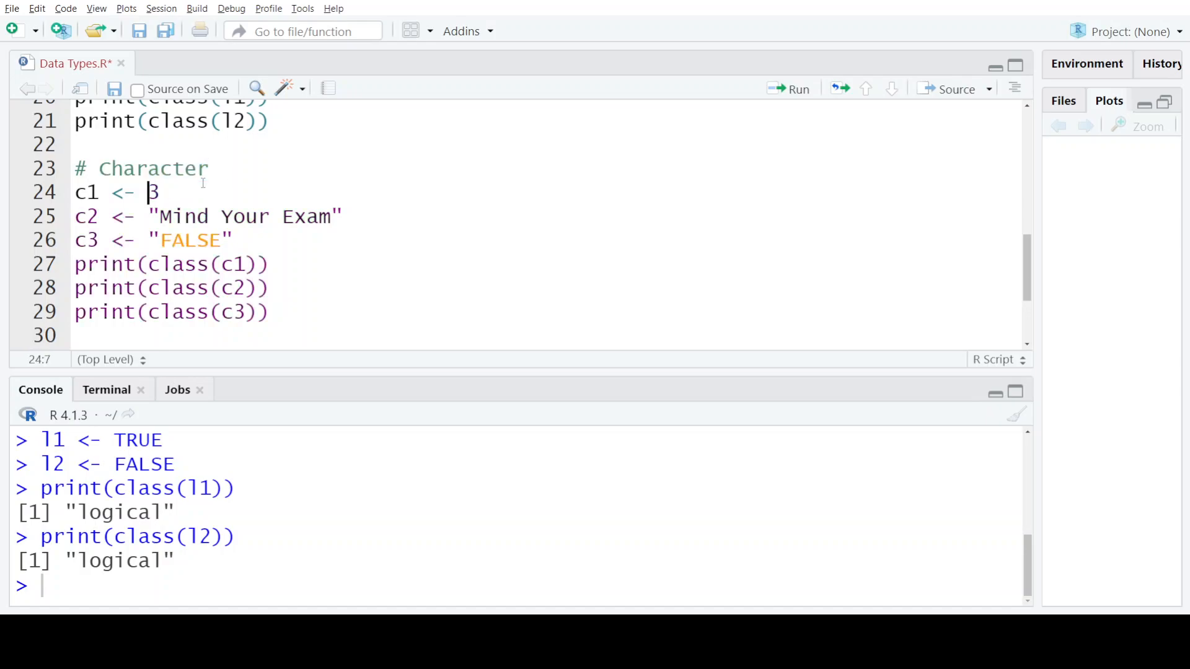
type("'3")
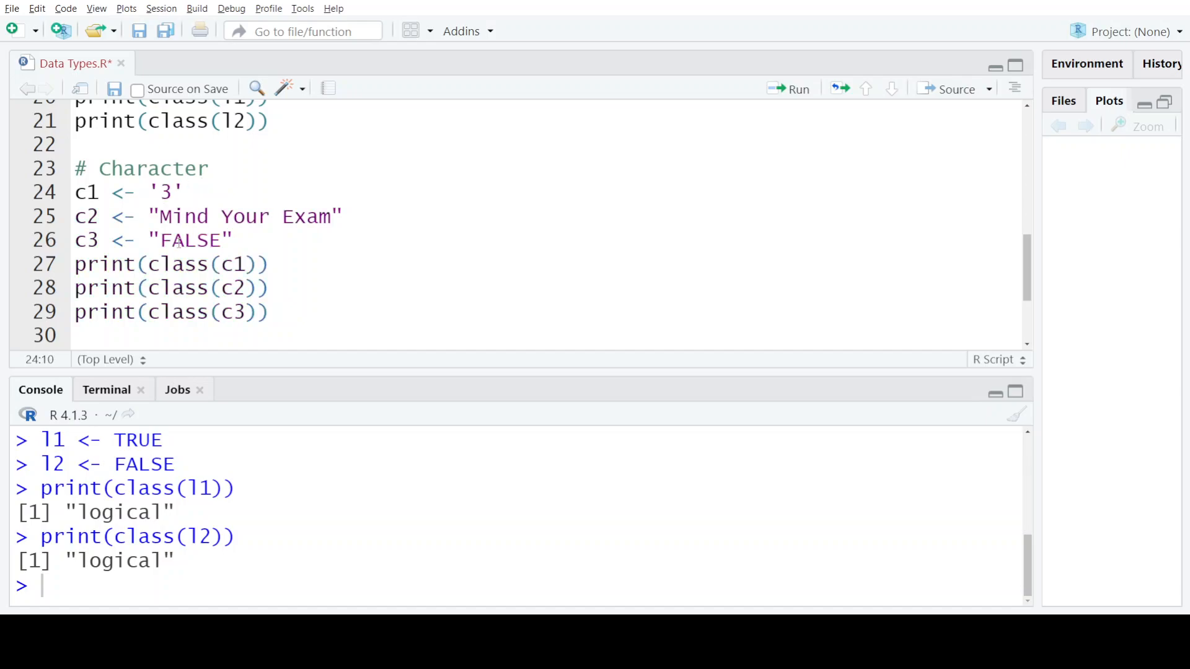
double_click(189, 239)
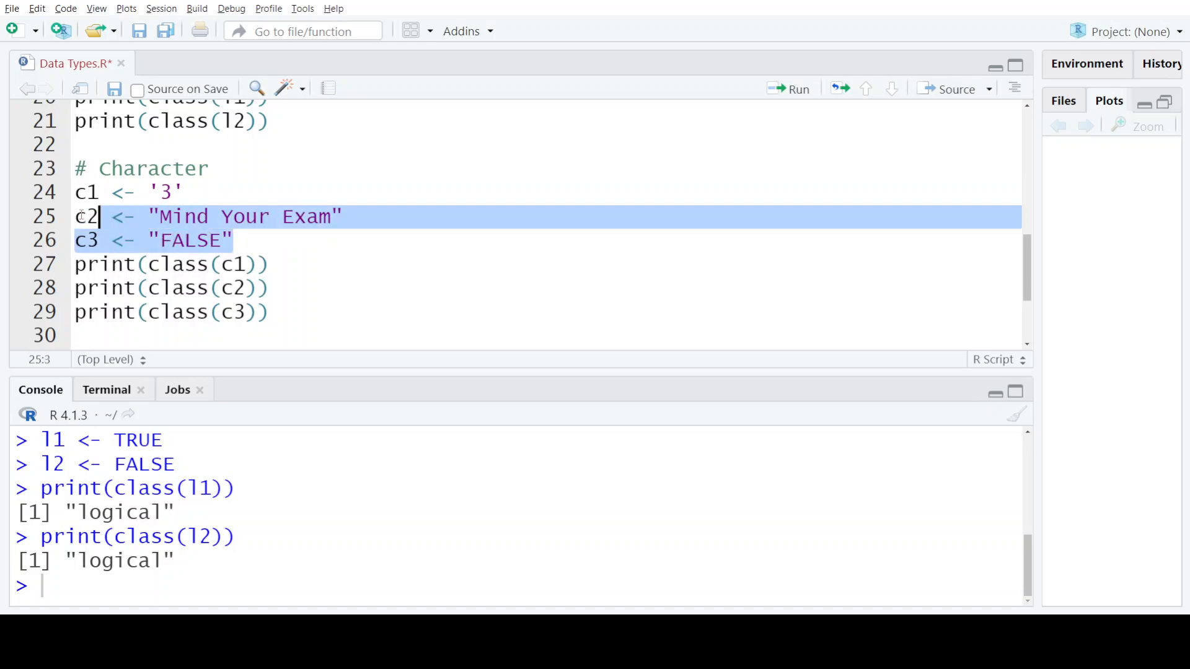
- Run the Character section lines 24–29 so the console prints "character" for c1, c2 and c3
left_click(273, 311)
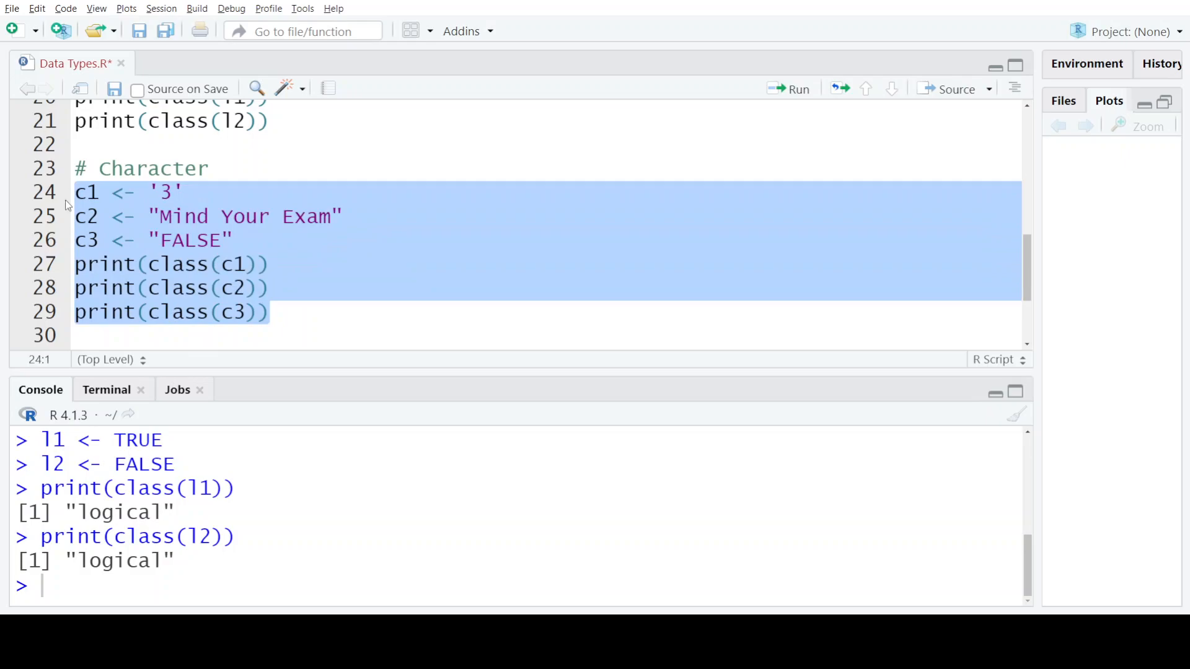
left_click(790, 90)
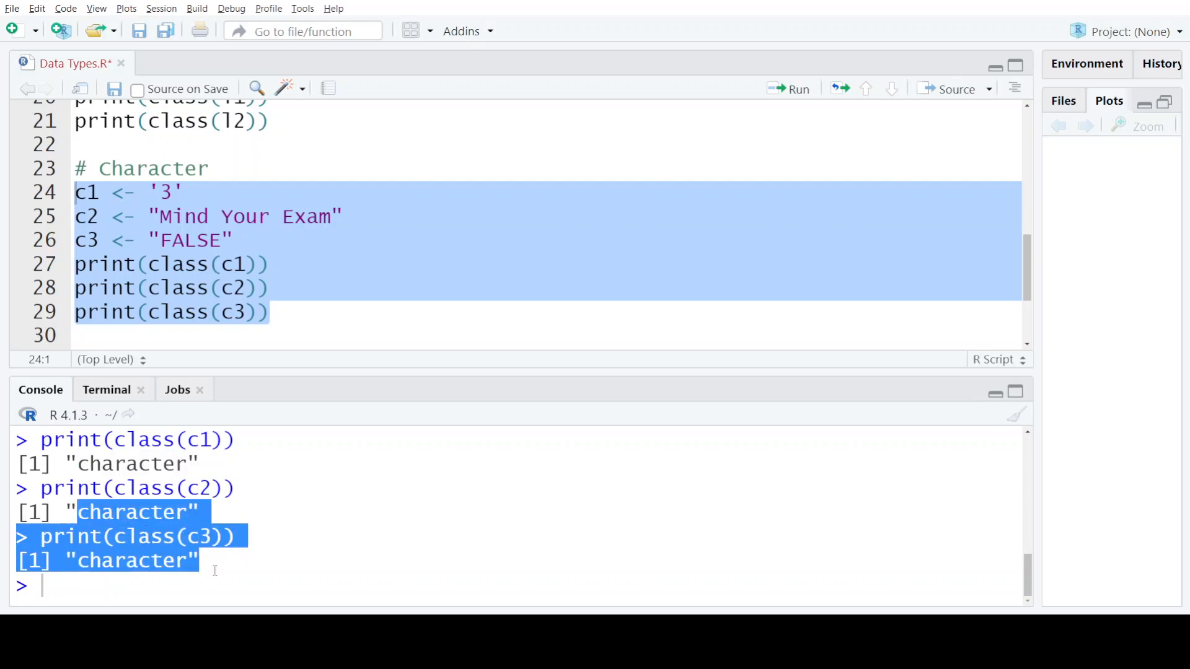
left_click(273, 312)
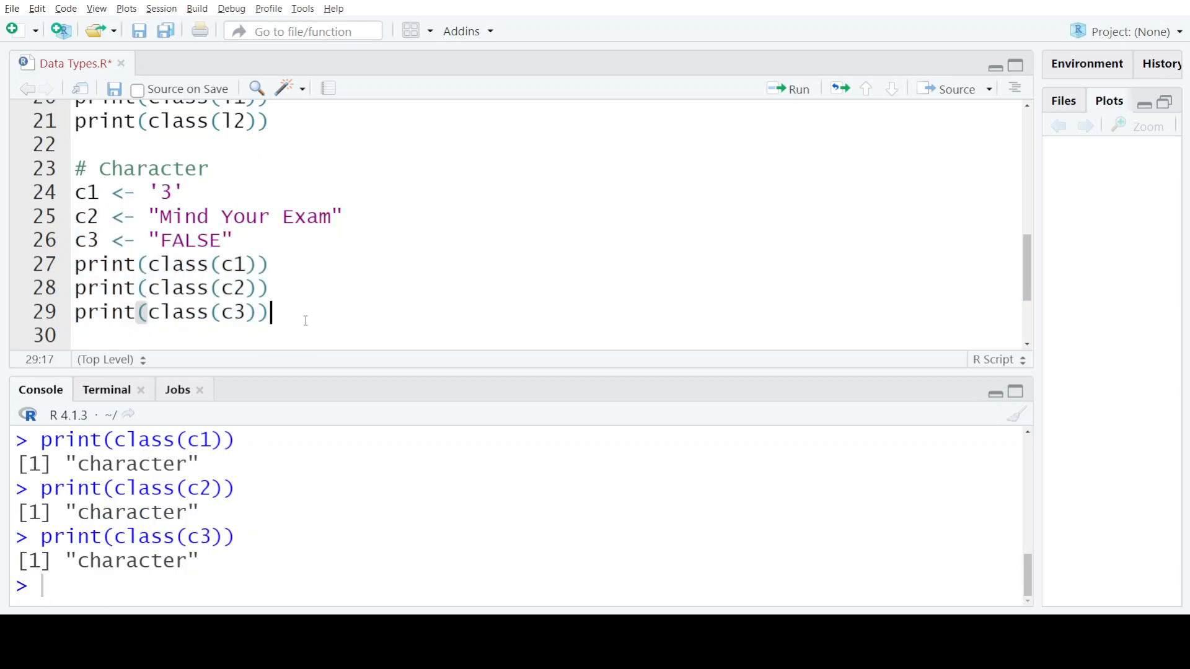
- Run the Complex section lines 32–35 so the console prints "complex" for p1 (3 + 5i) and p2 (2i)
scroll("down", 3)
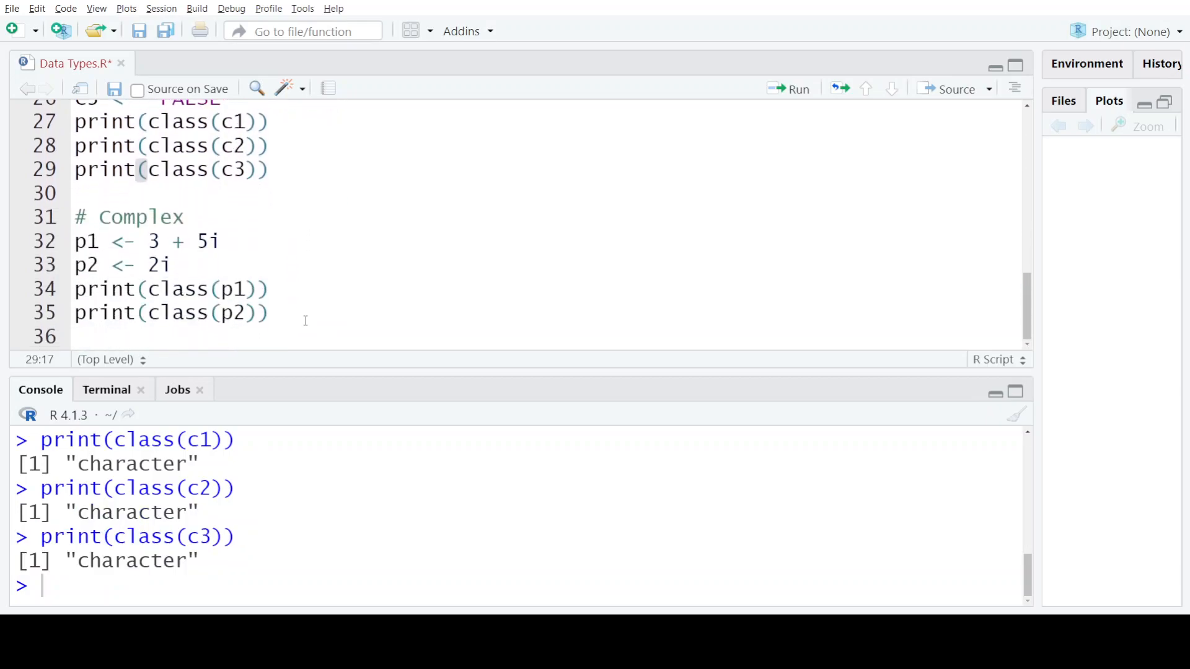
double_click(141, 217)
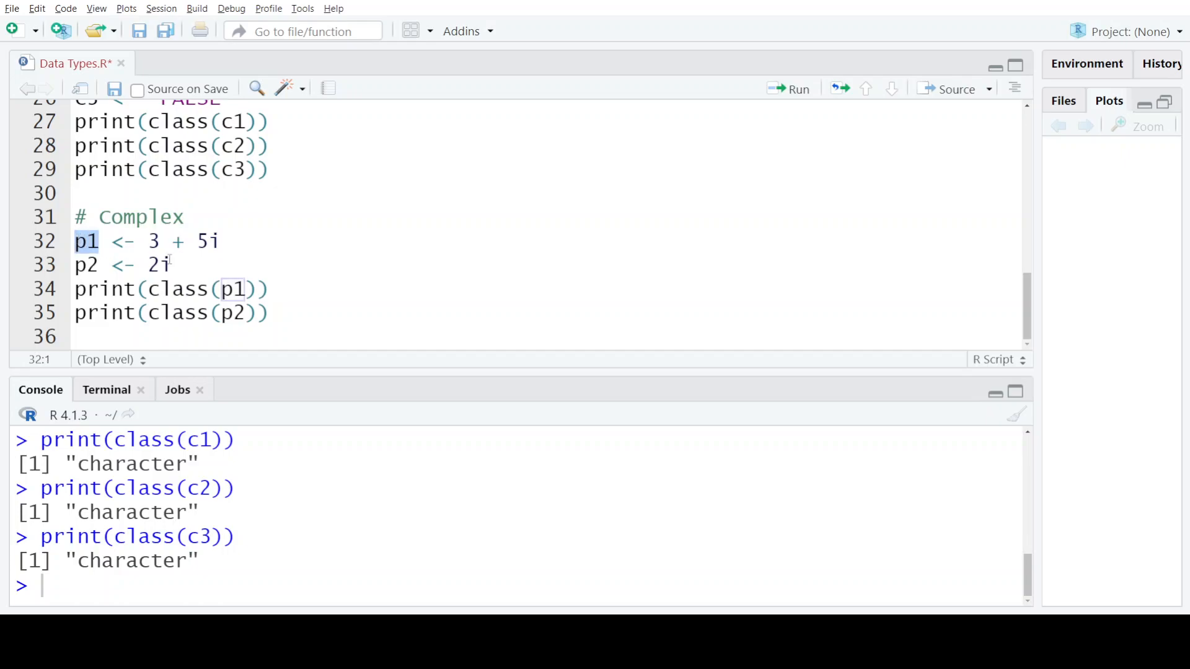
left_click_drag(86, 240, 171, 265)
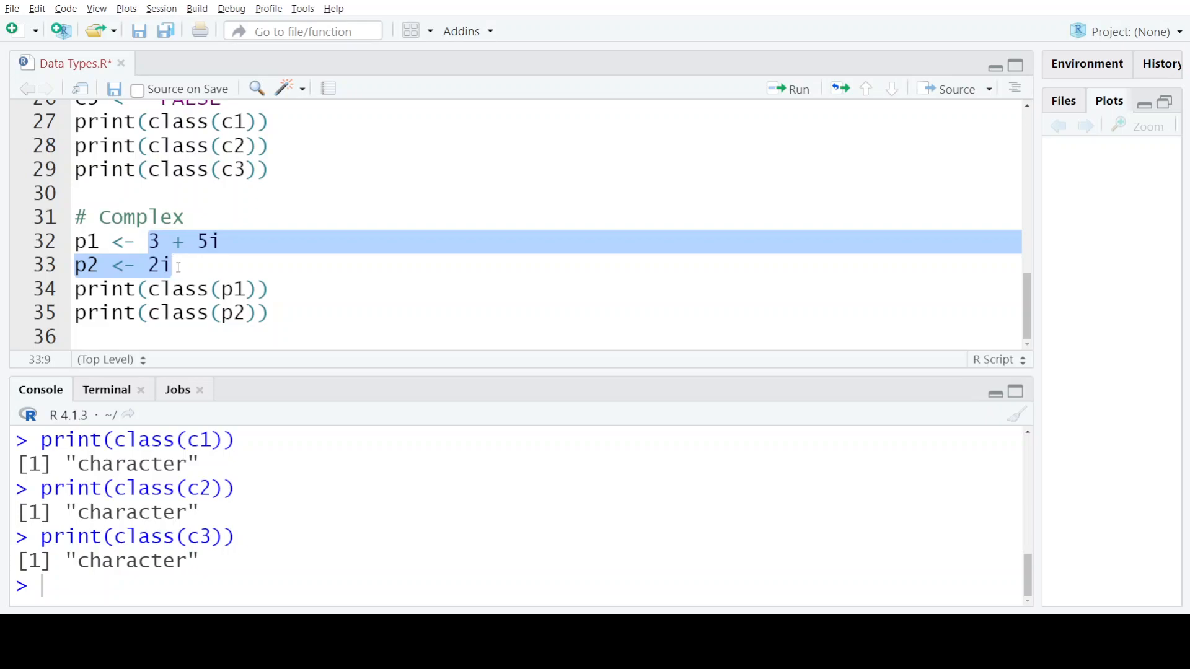
left_click(173, 265)
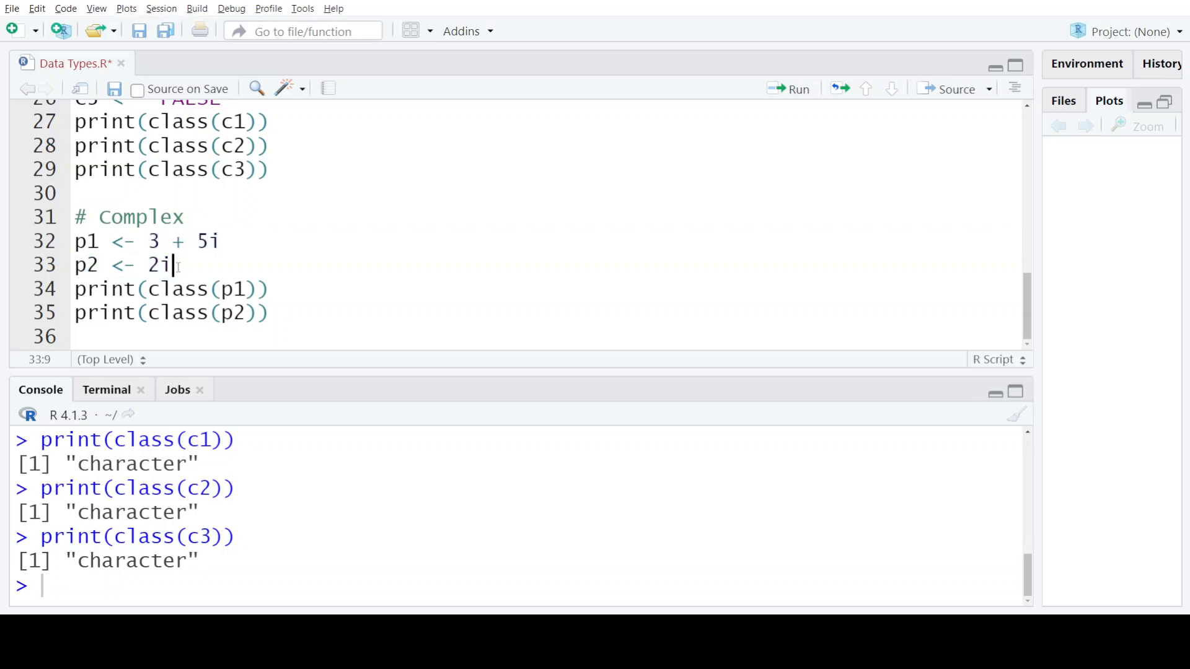
mouse_move(289, 312)
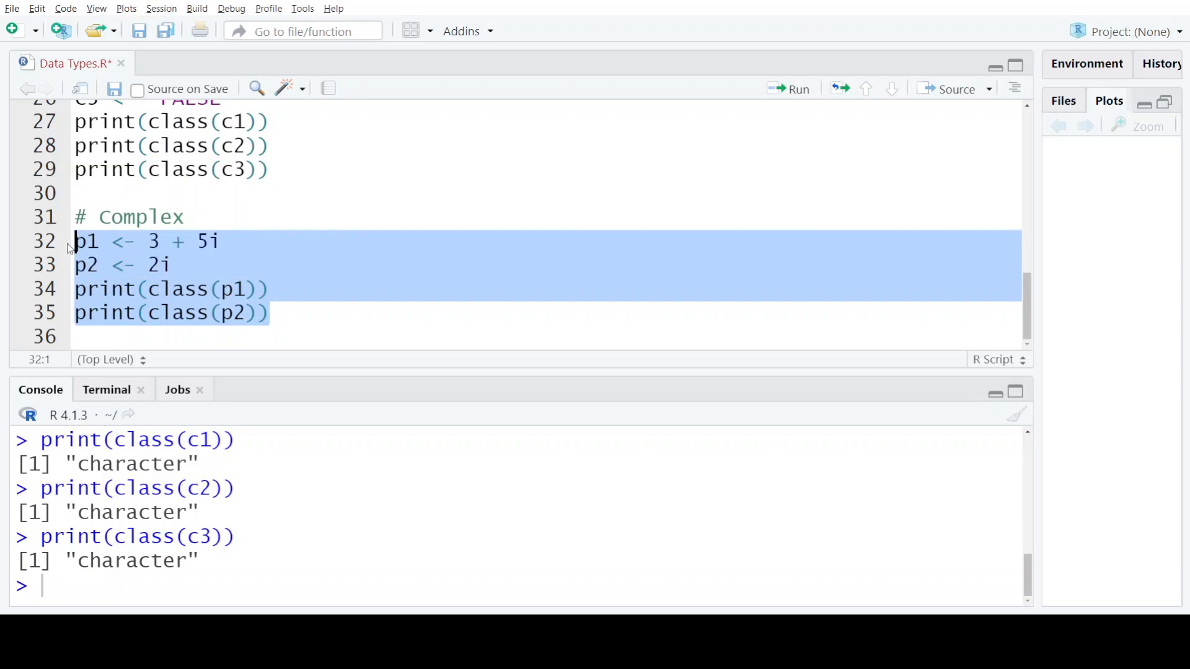
left_click(797, 89)
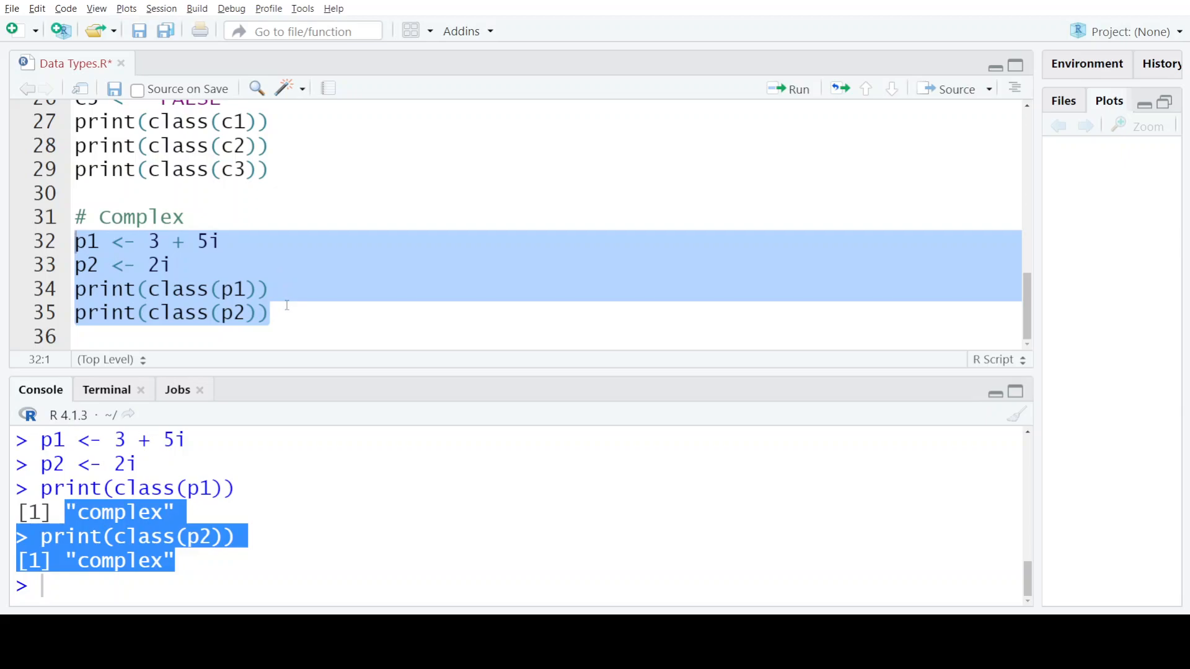
left_click(285, 312)
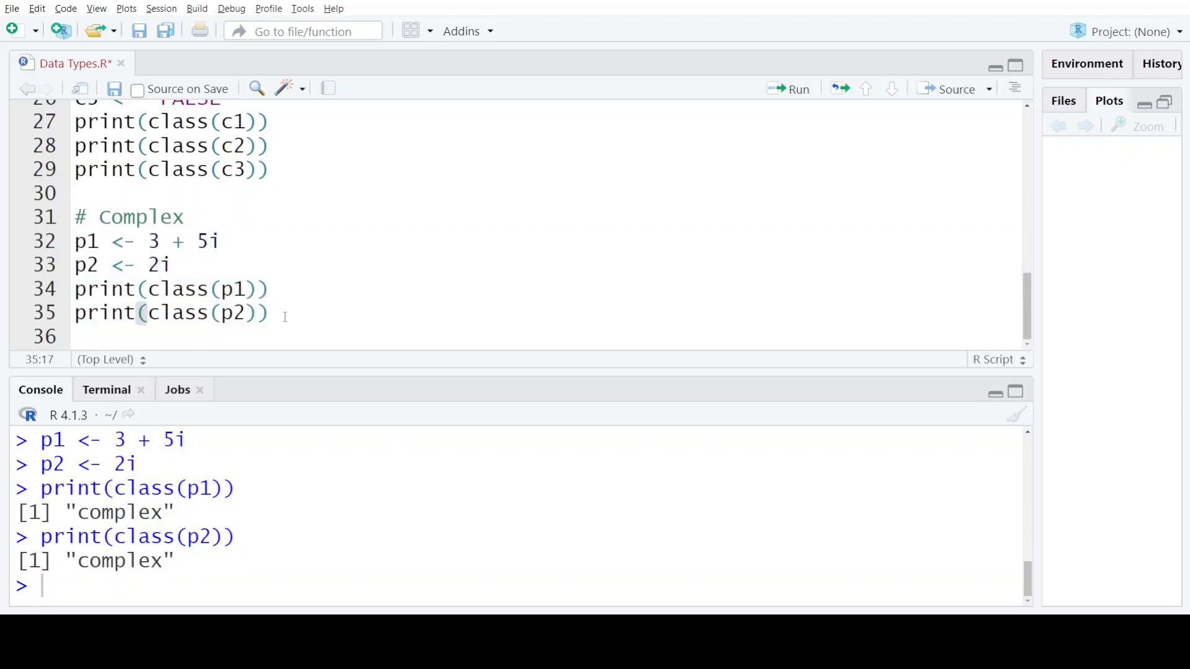
- Scroll the editor back to the script's header comments at the top
scroll("up", 3)
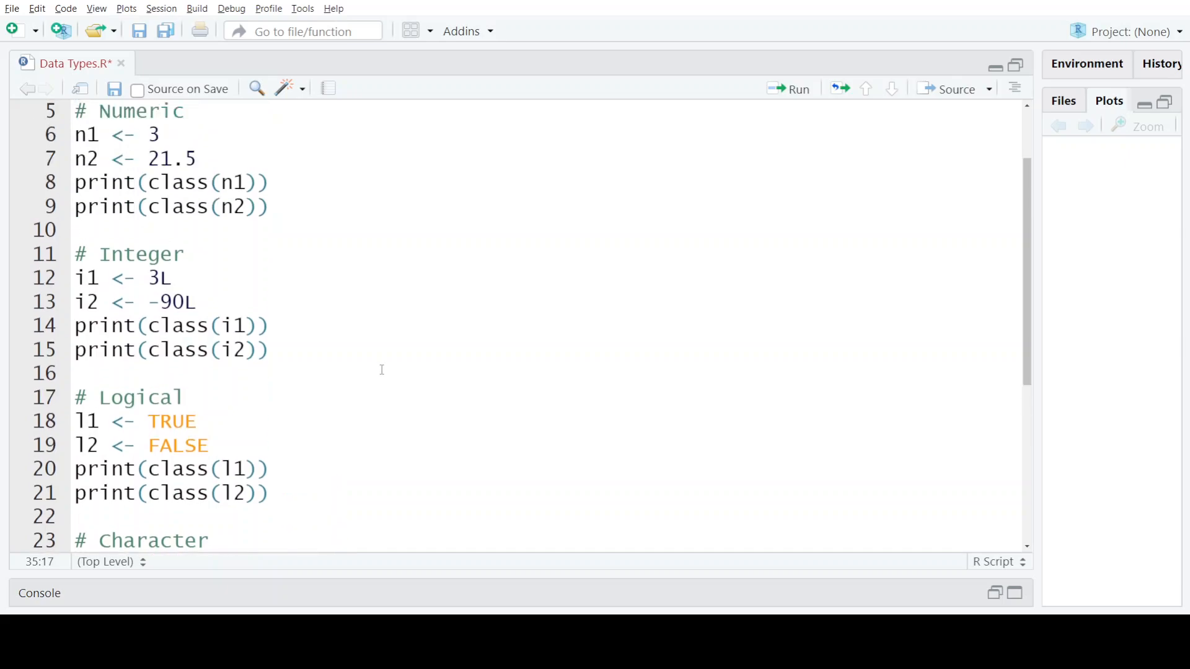
scroll("up", 3)
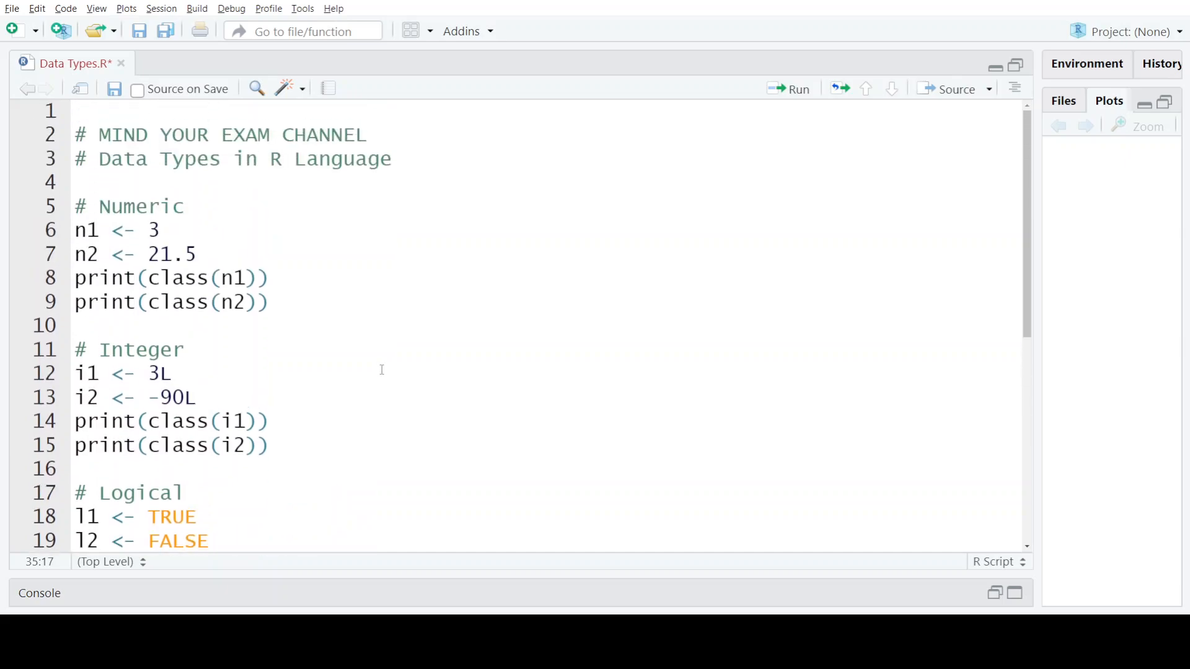